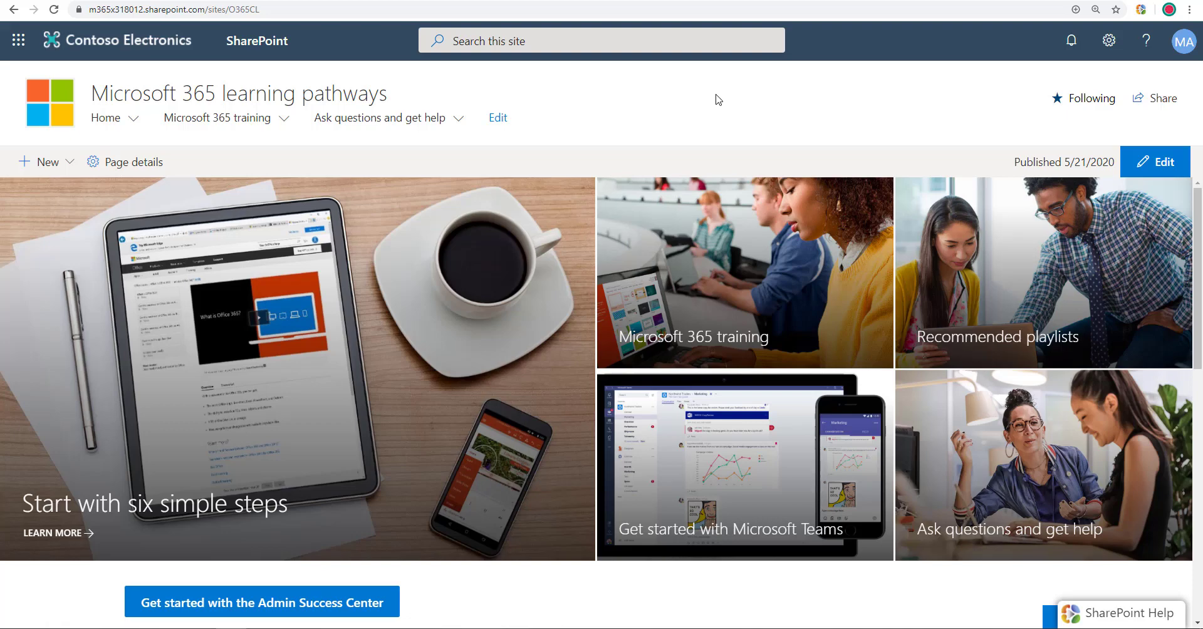
pyautogui.moveTo(693, 327)
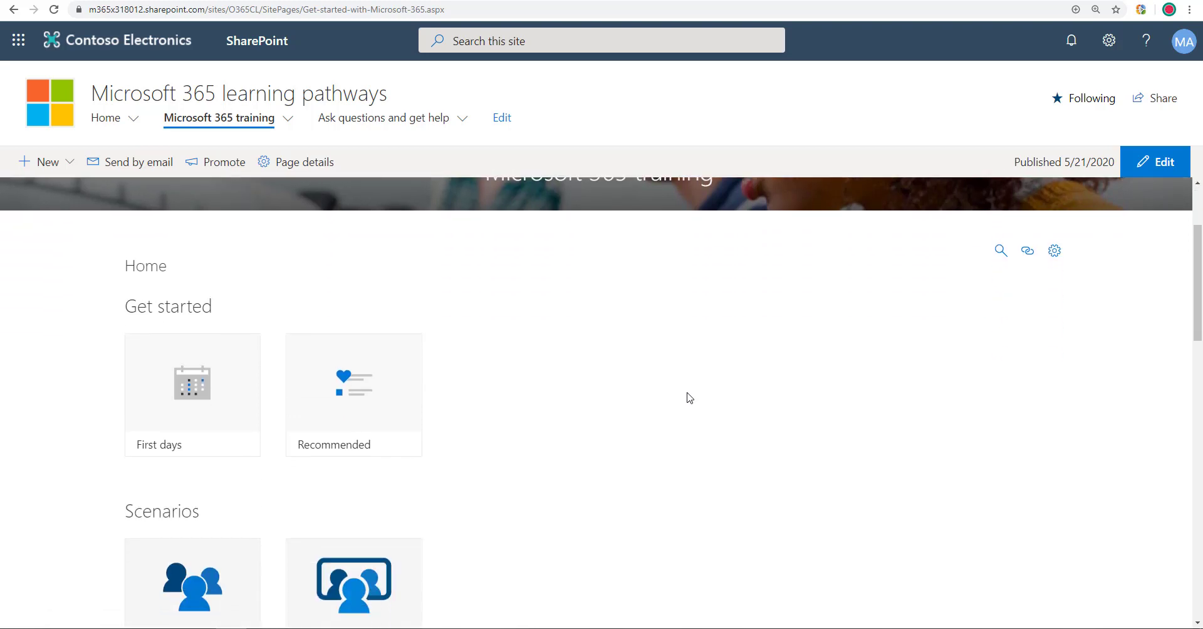
# Scroll down through the learning pathways training page before reaching the SharePoint start page.
pyautogui.scroll(-3)
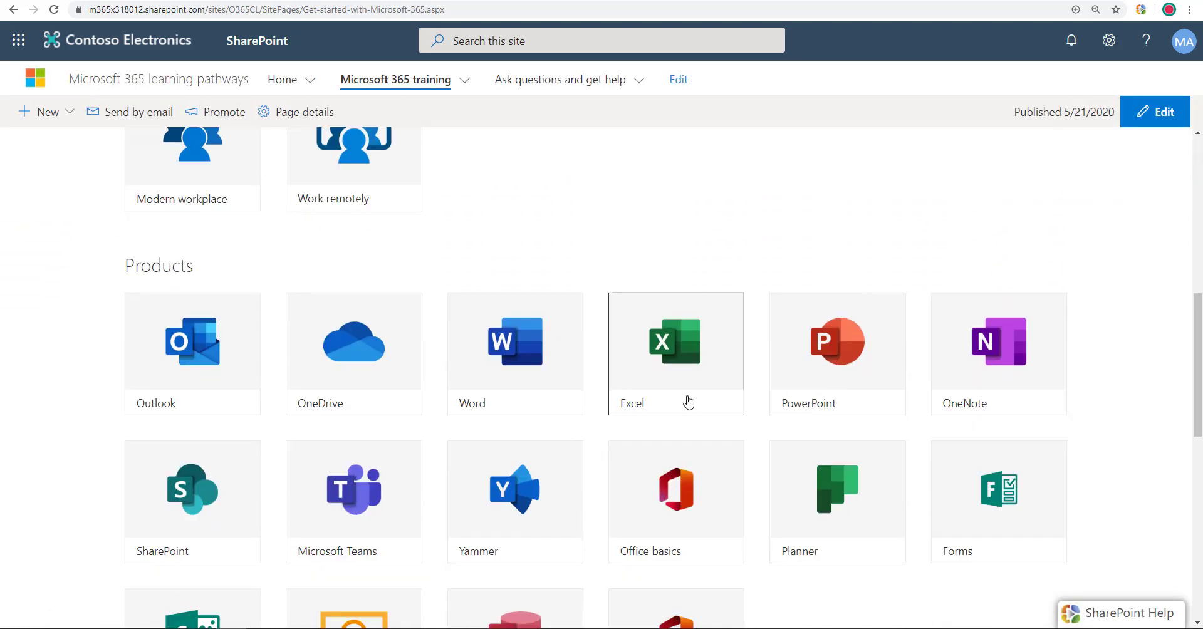
pyautogui.scroll(-3)
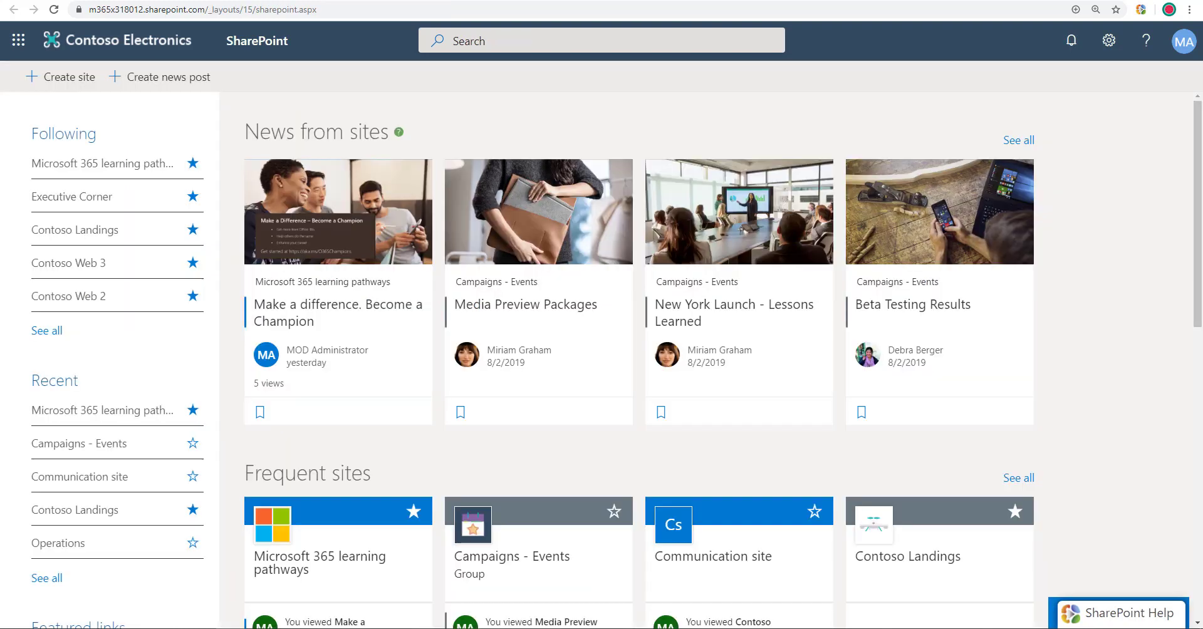
pyautogui.moveTo(200, 295)
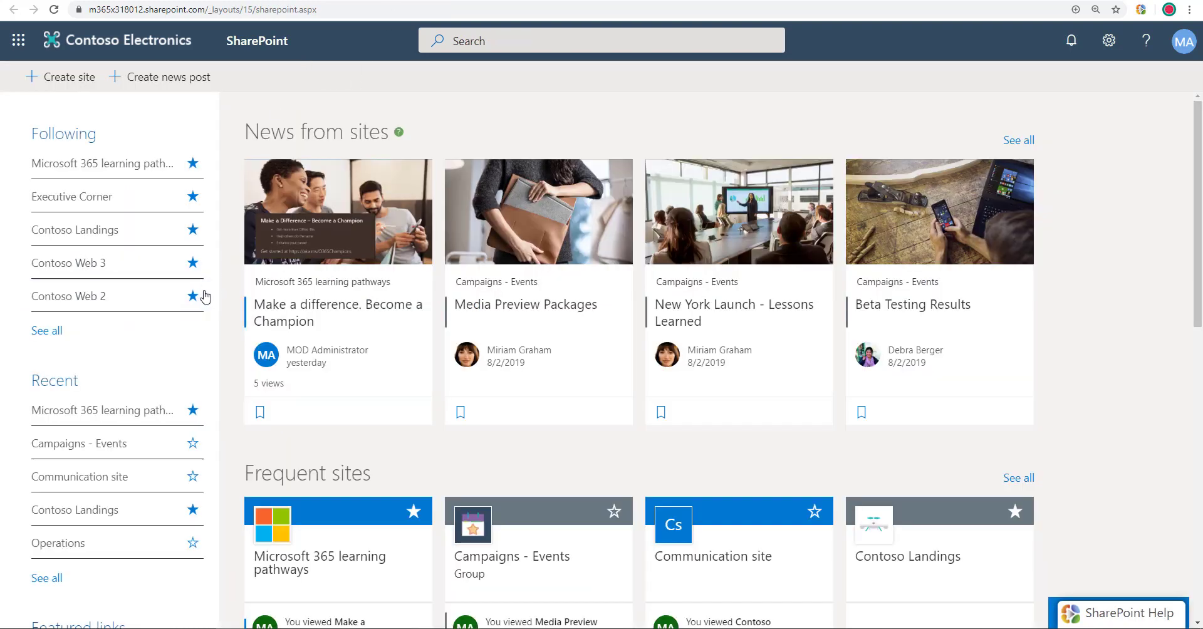
pyautogui.moveTo(75, 298)
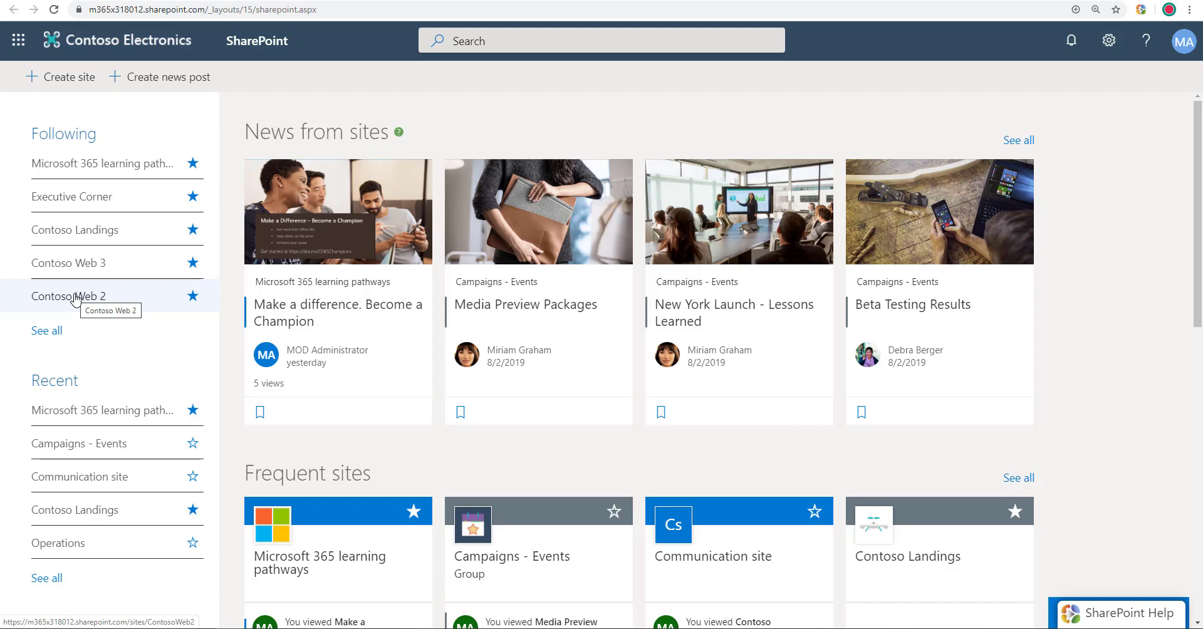
# On Contoso Web 2, add a new page using the Blank template.
pyautogui.click(67, 295)
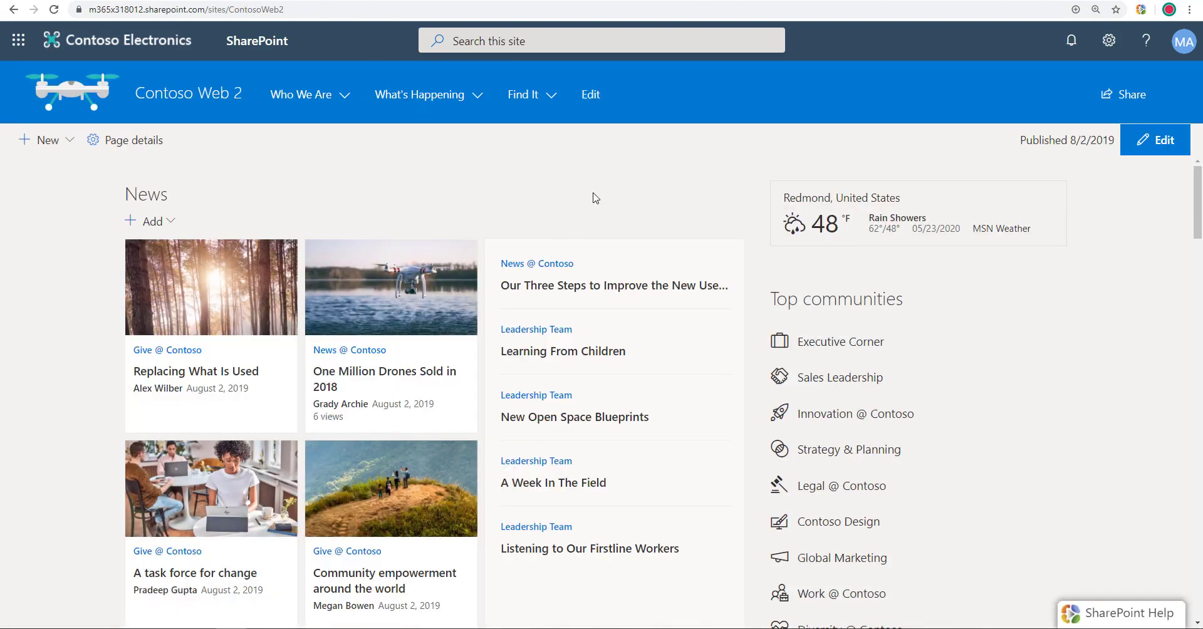
pyautogui.click(1107, 40)
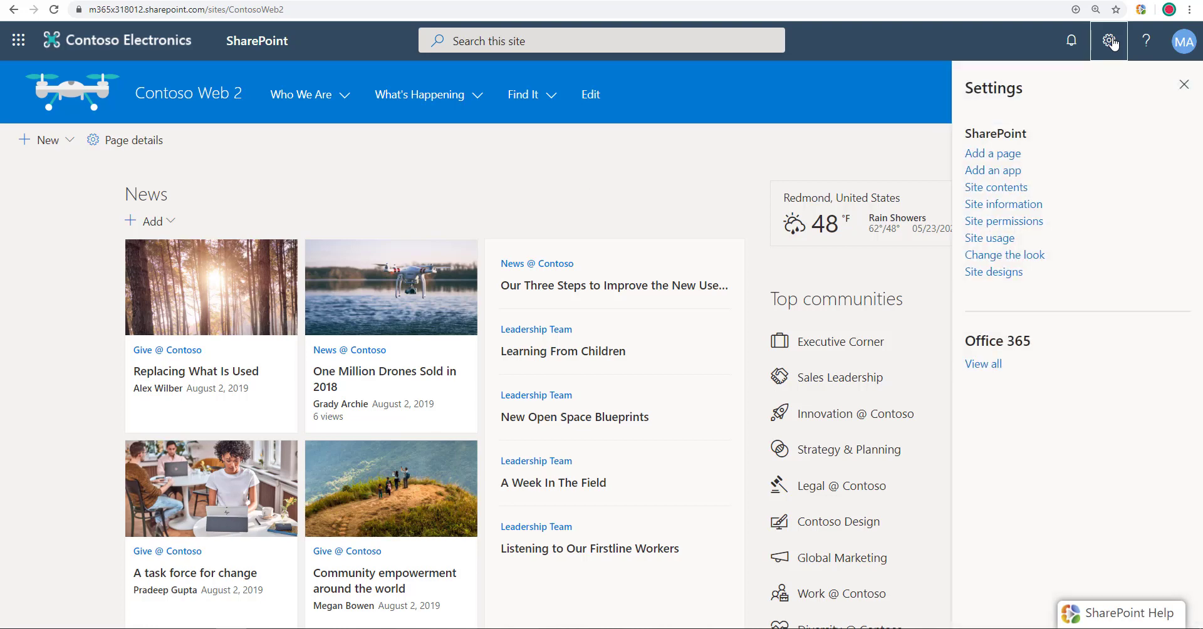
pyautogui.click(992, 153)
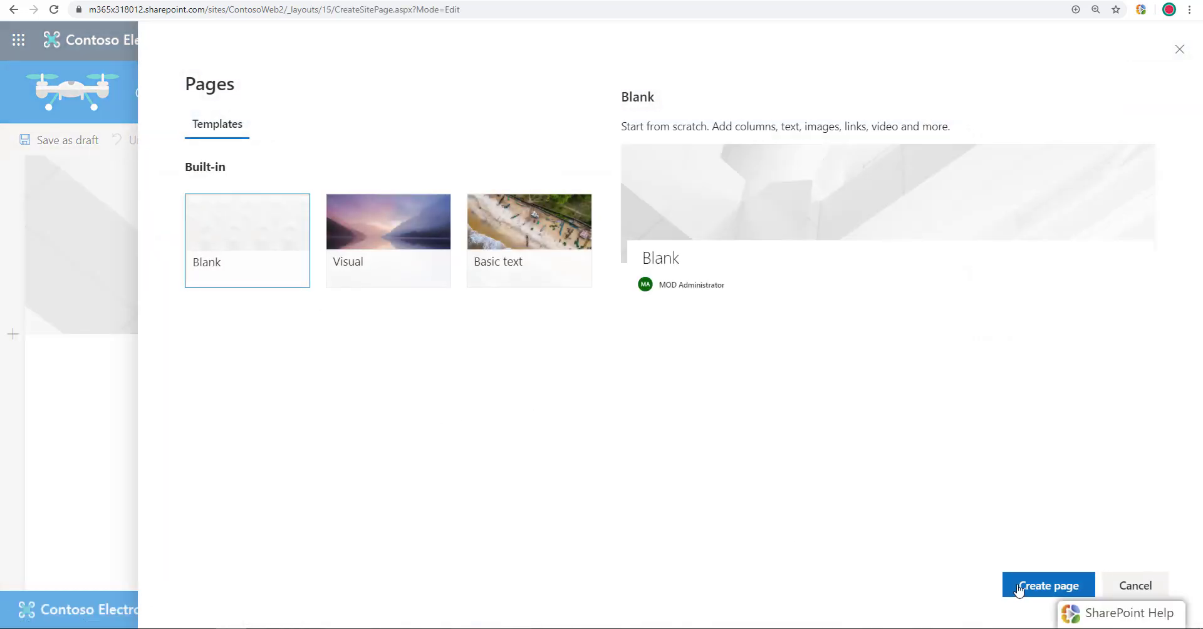
pyautogui.click(1048, 585)
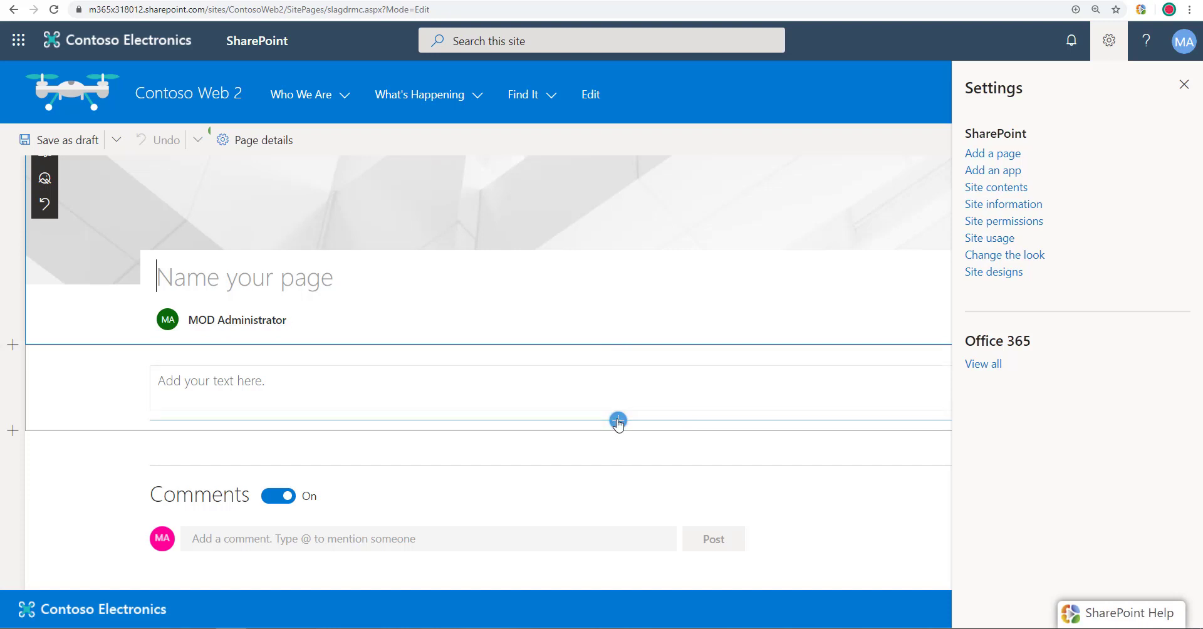
pyautogui.click(617, 420)
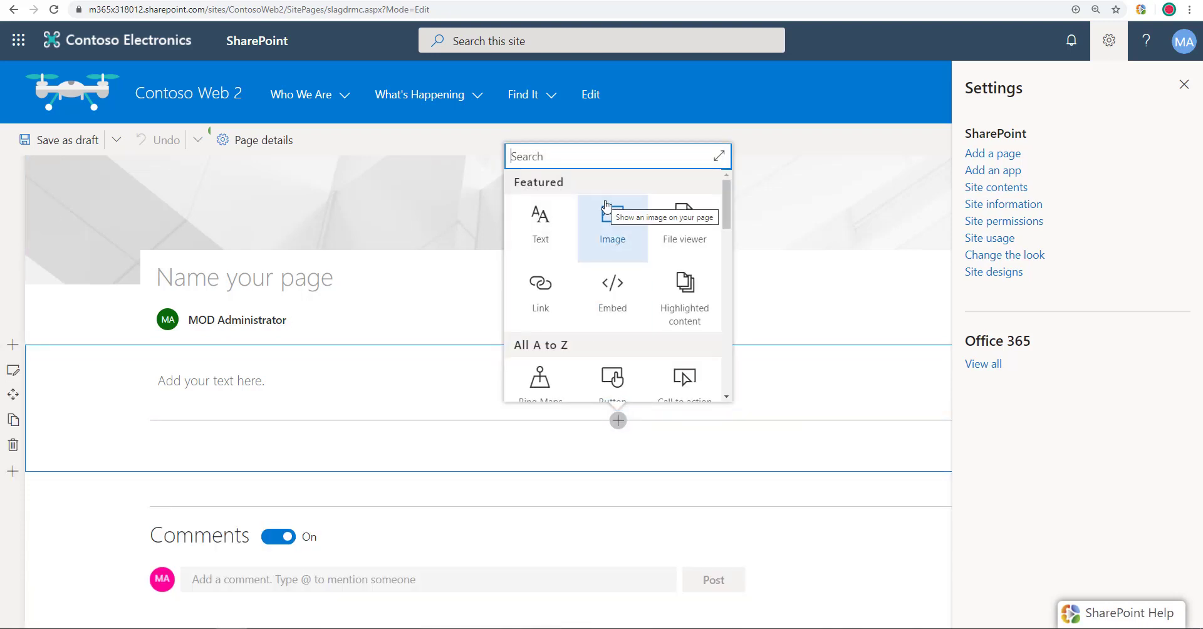
pyautogui.write('learning pathw')
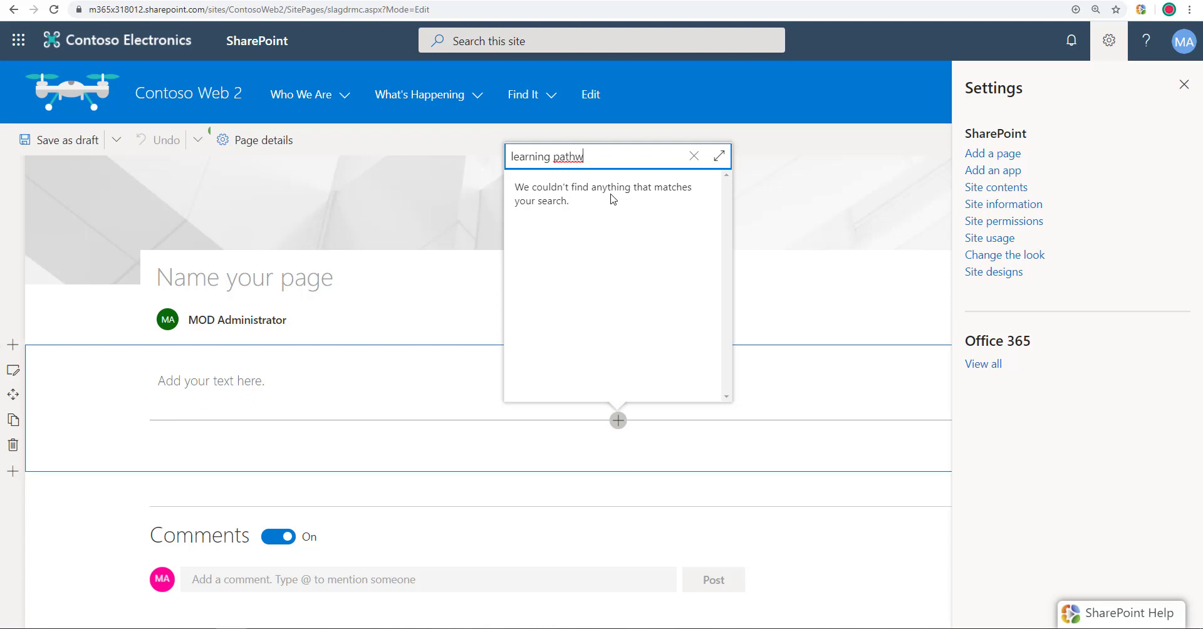
pyautogui.moveTo(693, 156)
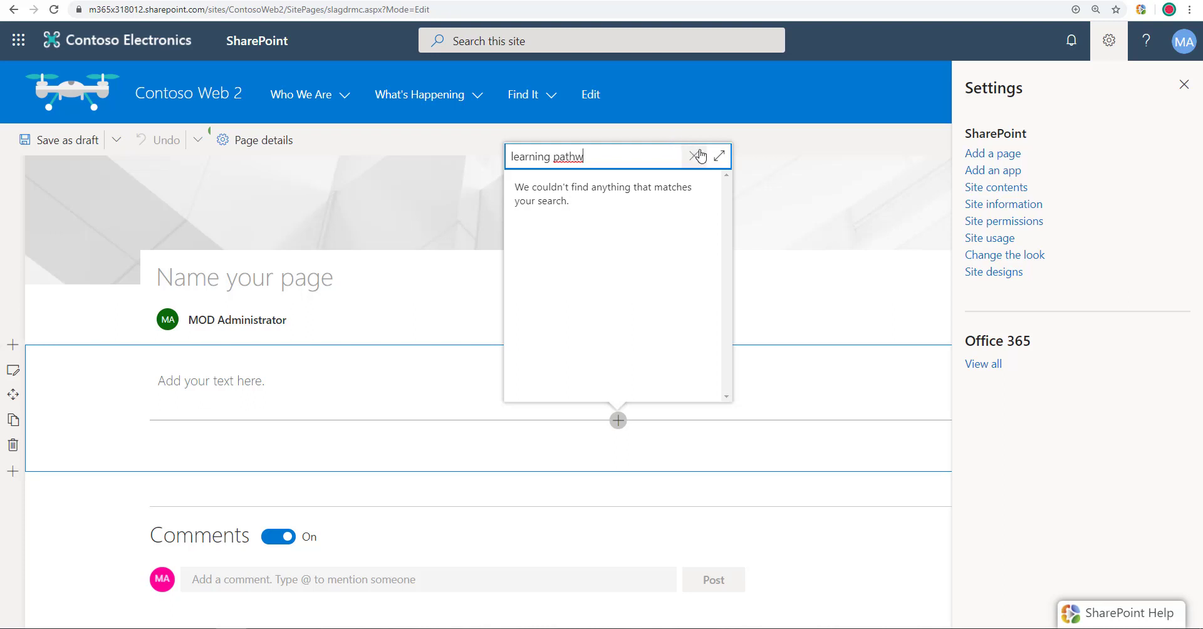
pyautogui.click(693, 156)
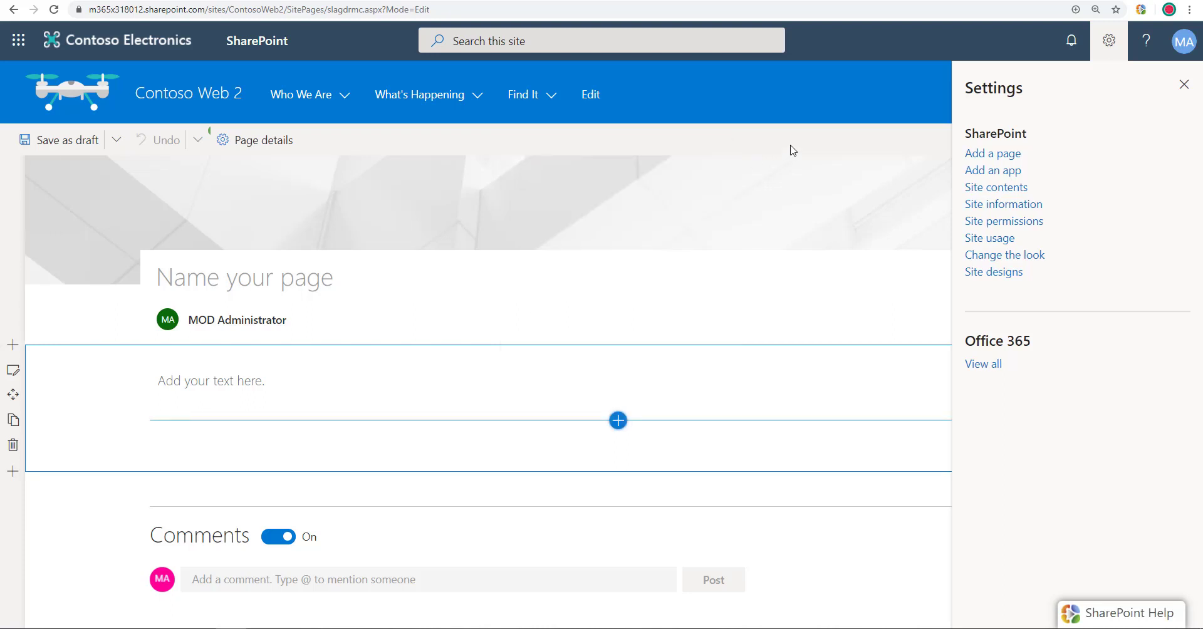
pyautogui.moveTo(1110, 42)
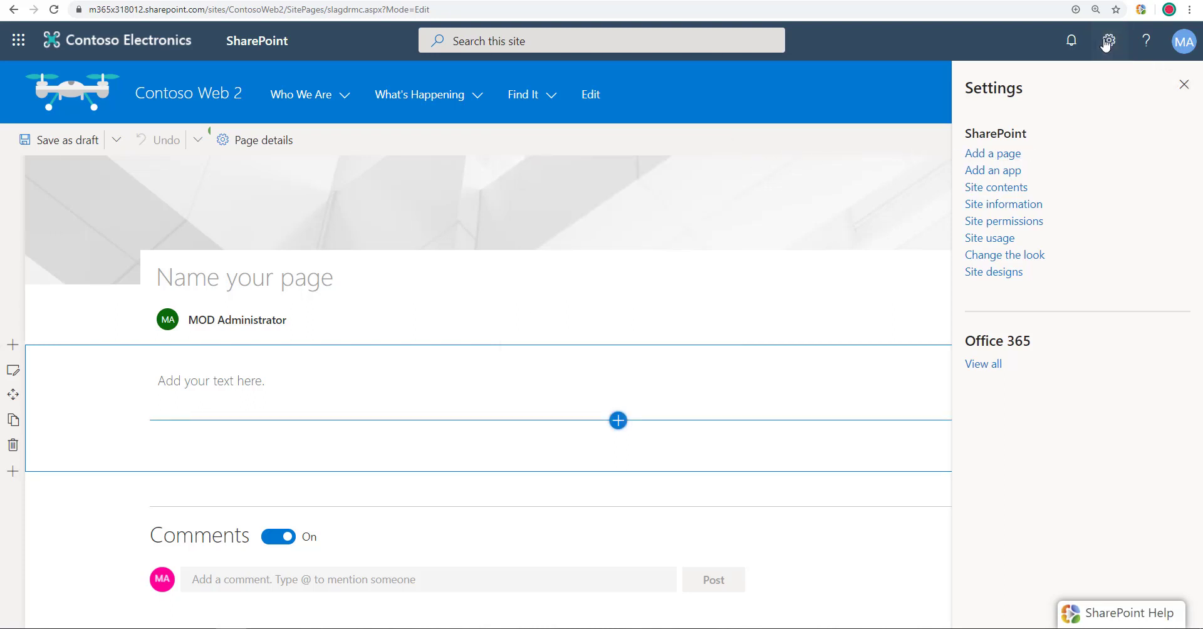
pyautogui.moveTo(1001, 191)
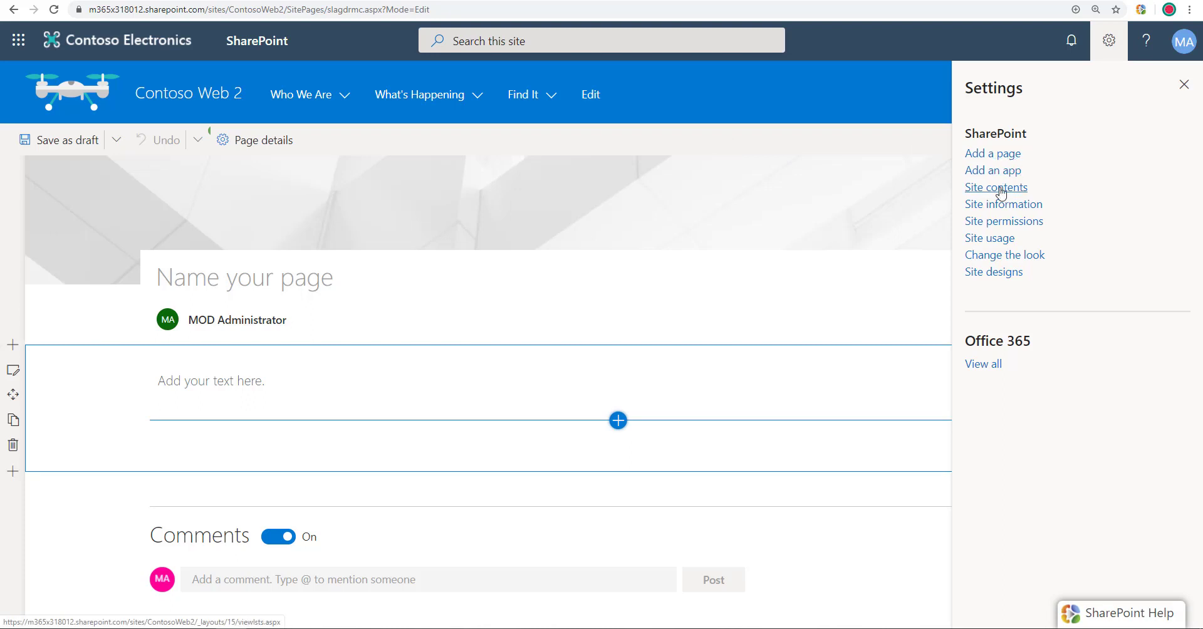
pyautogui.moveTo(1000, 170)
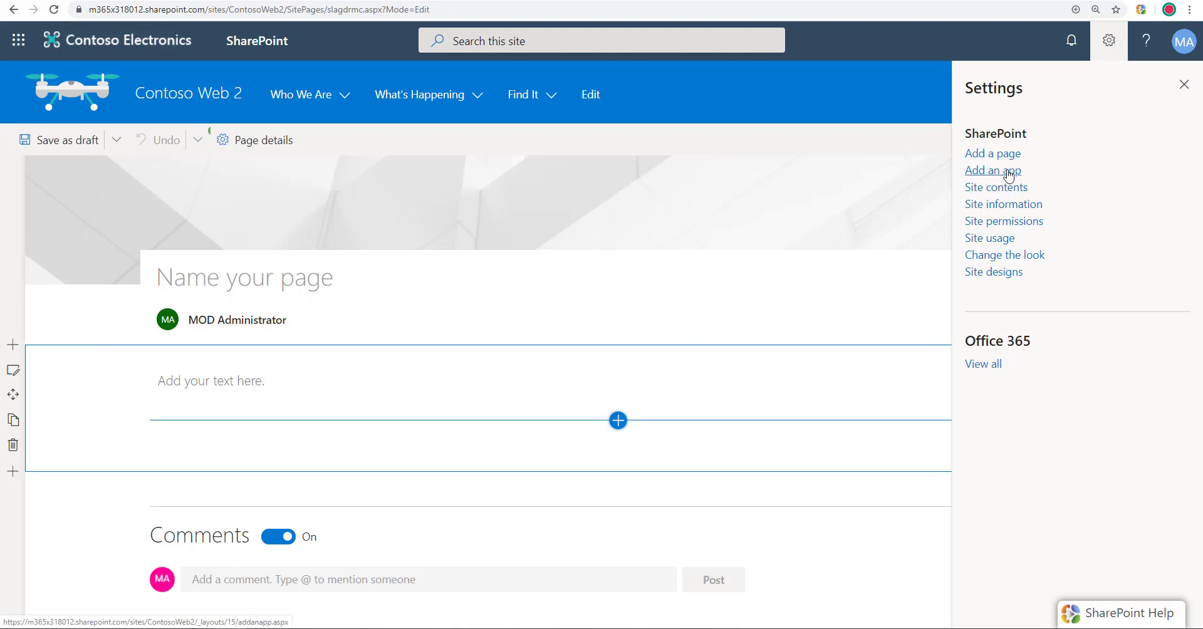
# Search site apps for 'lear' and add Microsoft 365 learning pathways to Contoso Web 2.
pyautogui.click(993, 171)
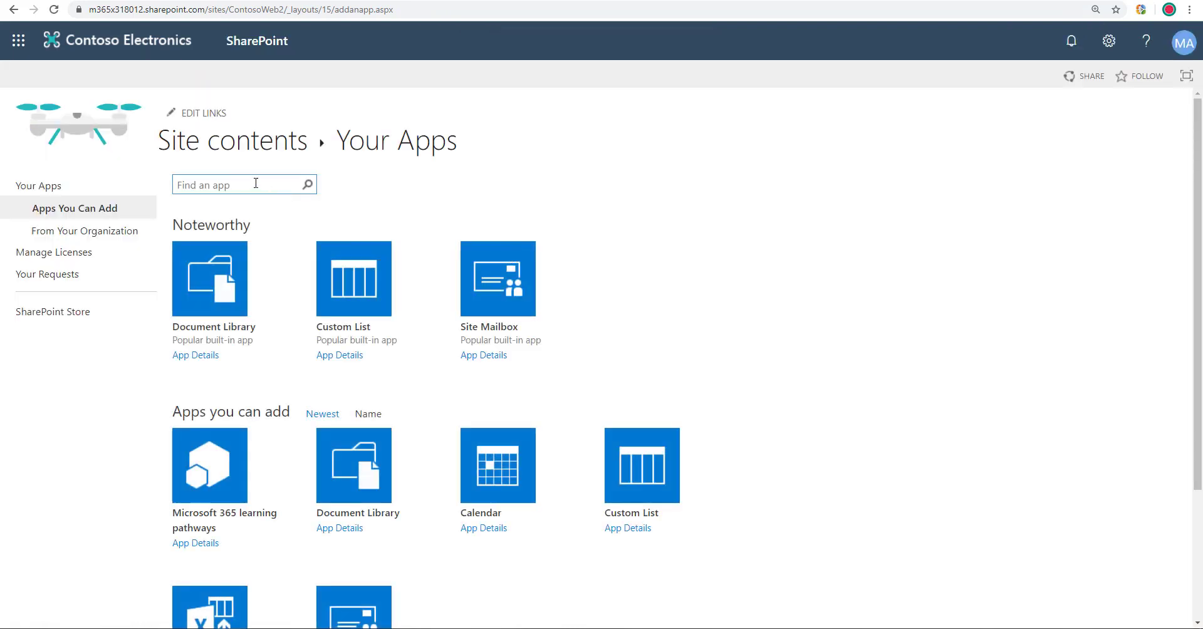
pyautogui.write('learning pathw')
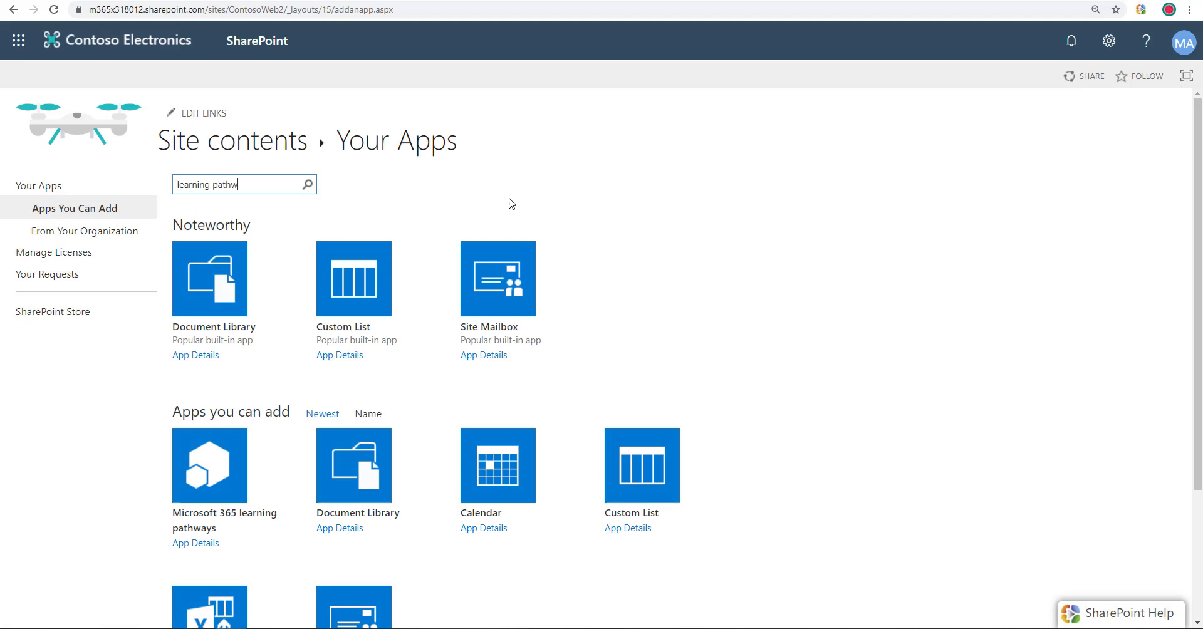
pyautogui.press('Enter')
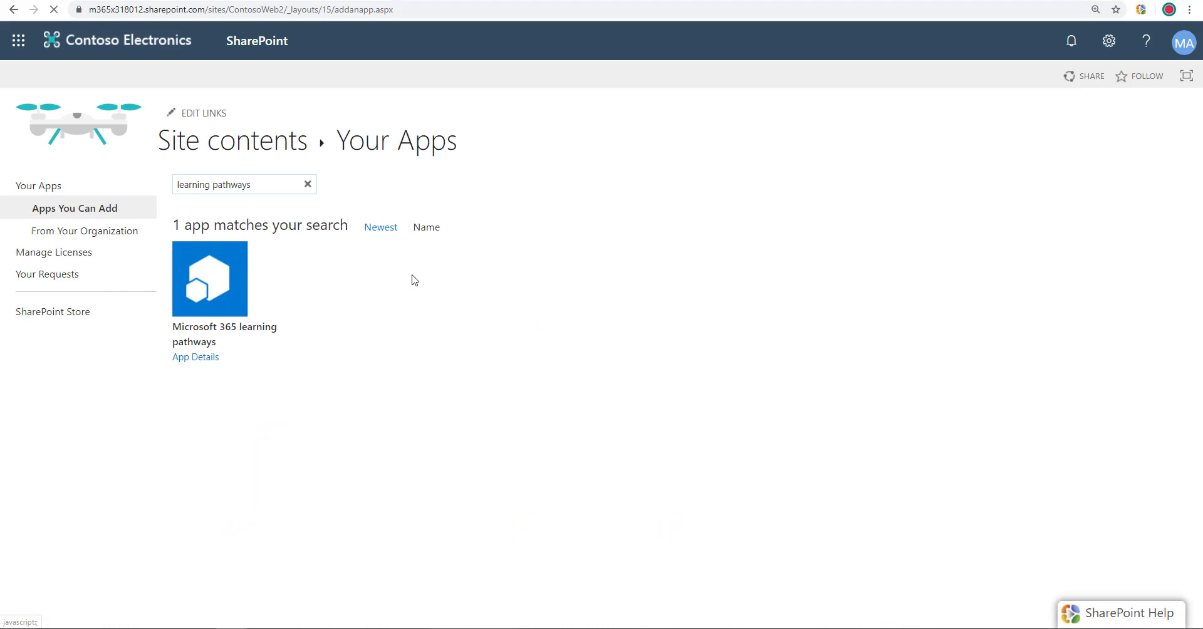
pyautogui.click(307, 184)
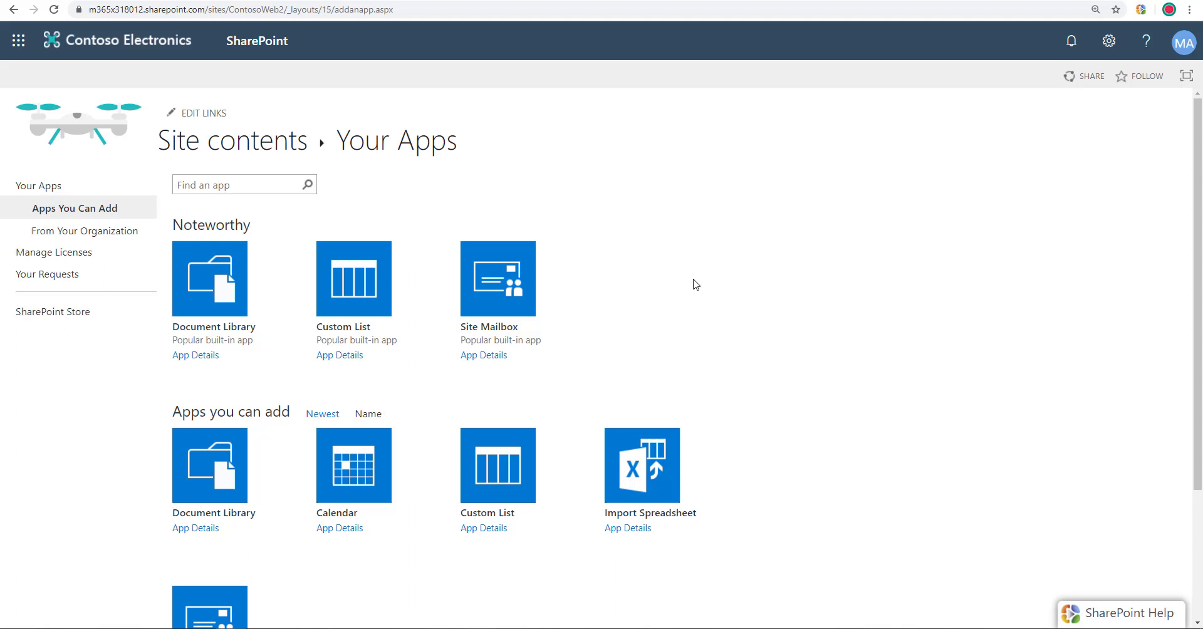
pyautogui.moveTo(1108, 40)
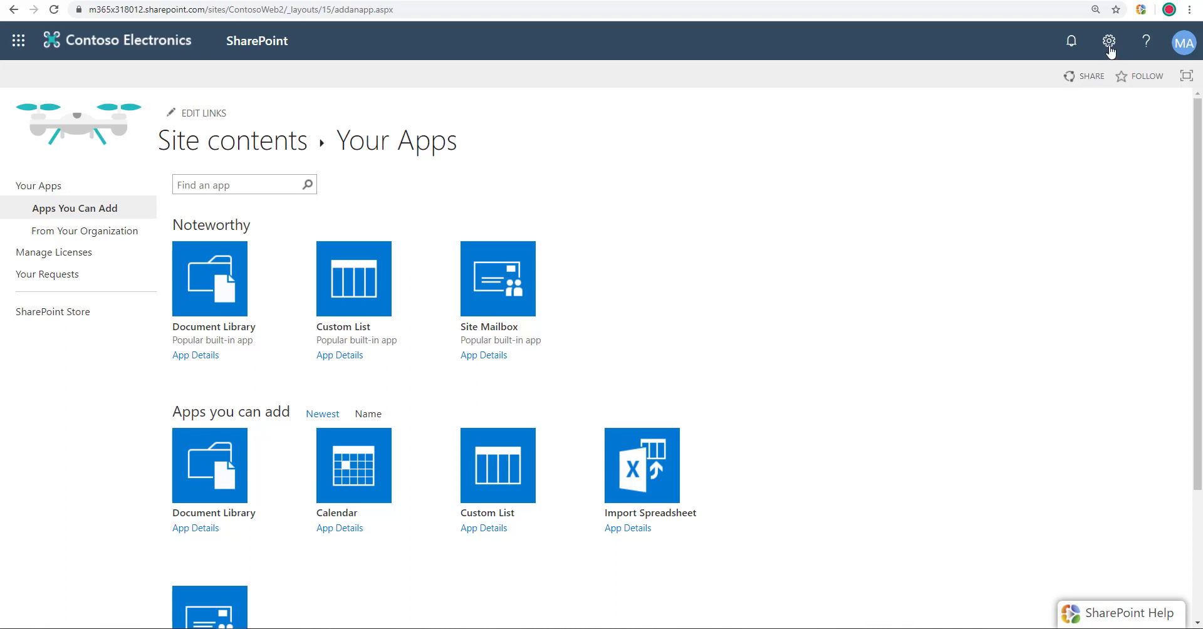
pyautogui.click(1108, 40)
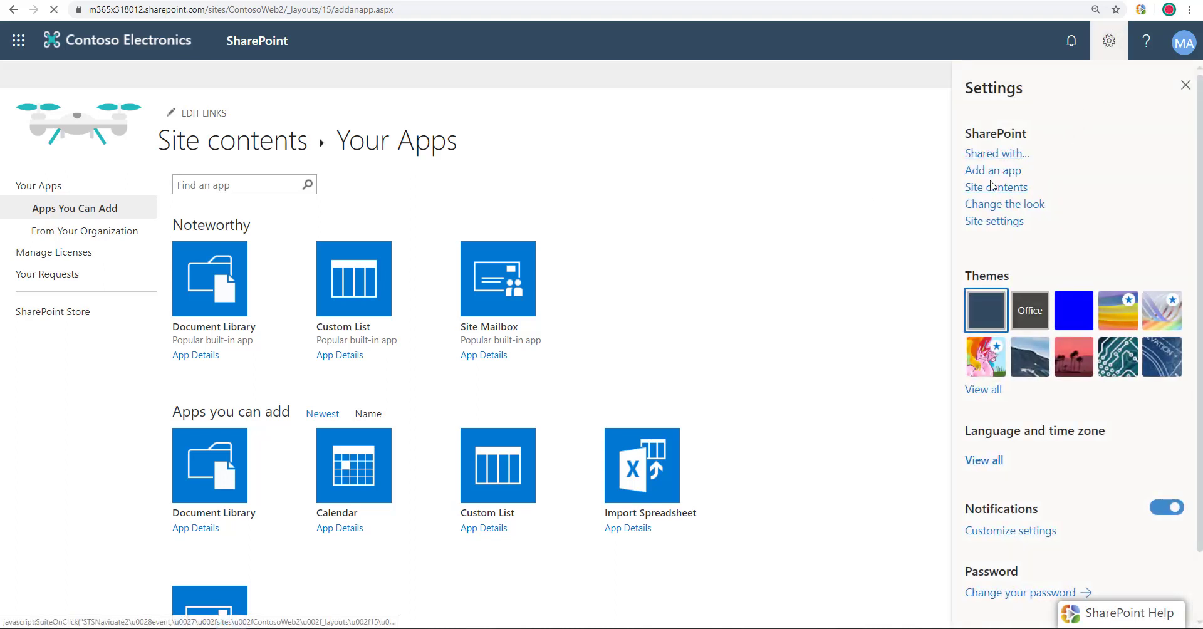
# Confirm the learning pathways app appears in Contoso Web 2's site contents.
pyautogui.click(995, 187)
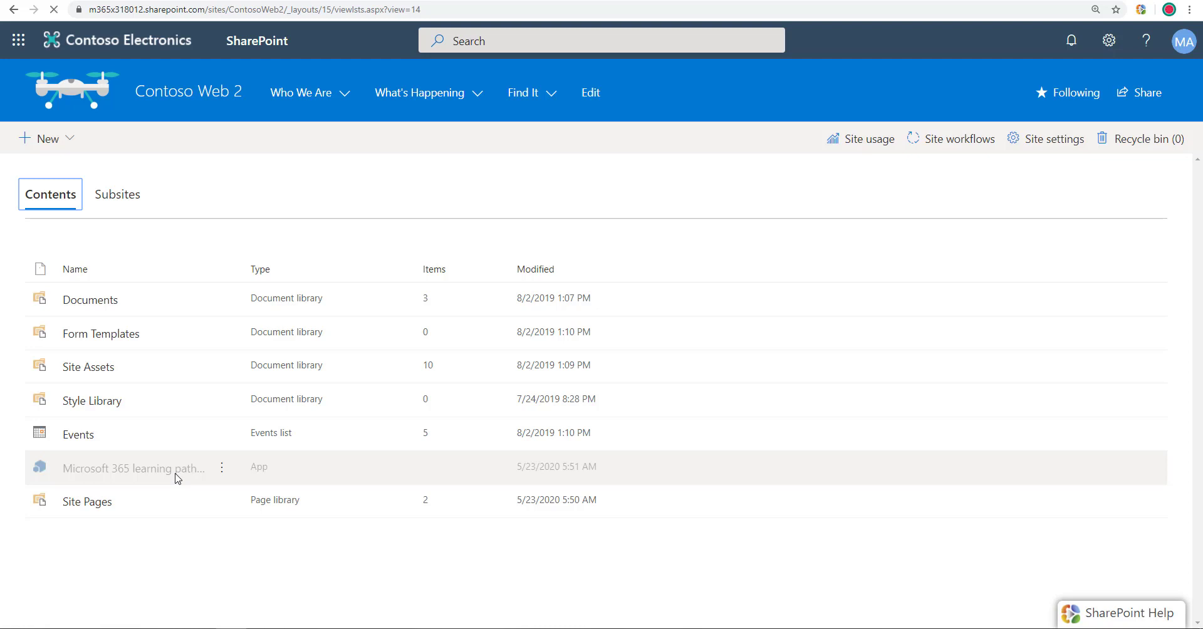
pyautogui.moveTo(106, 475)
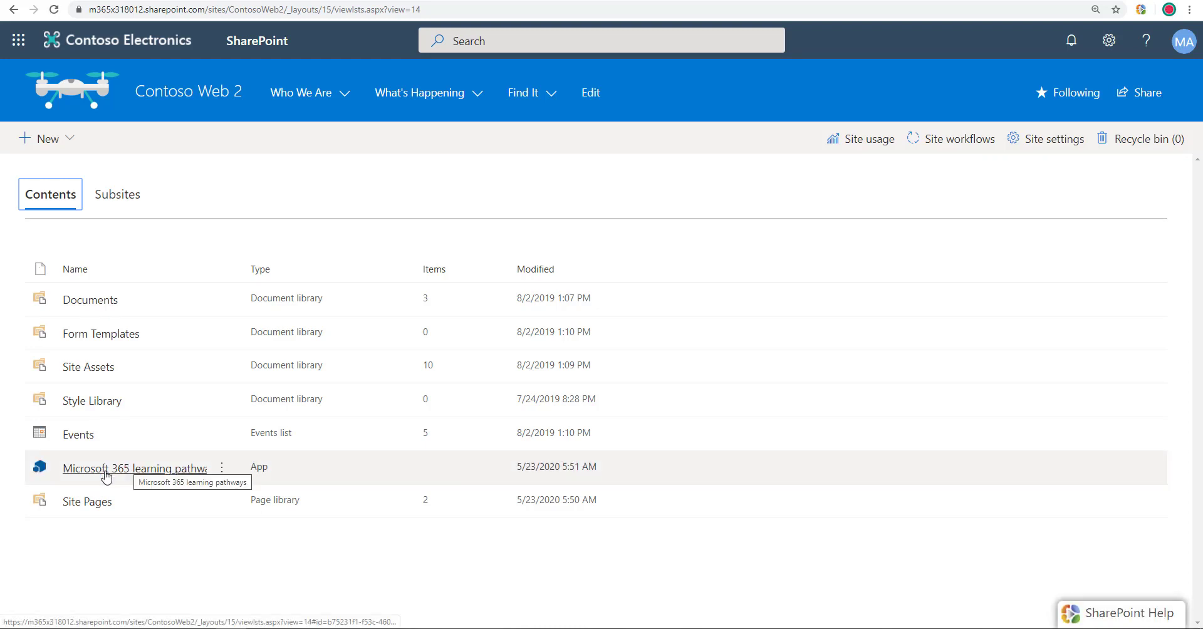
pyautogui.moveTo(396, 174)
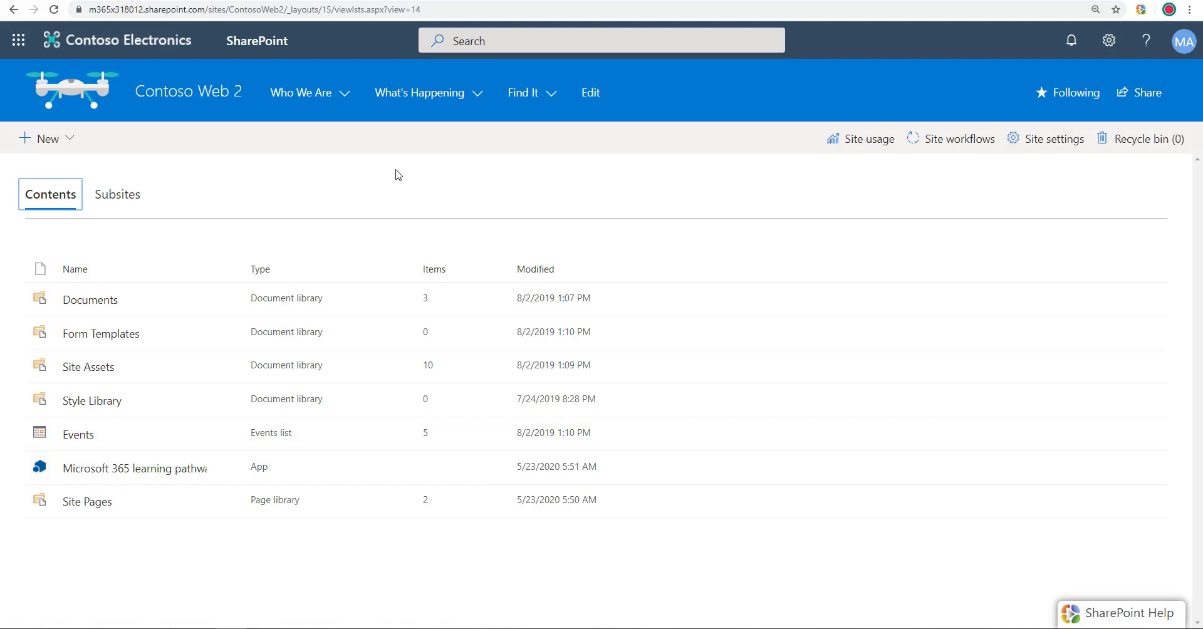
pyautogui.moveTo(1120, 41)
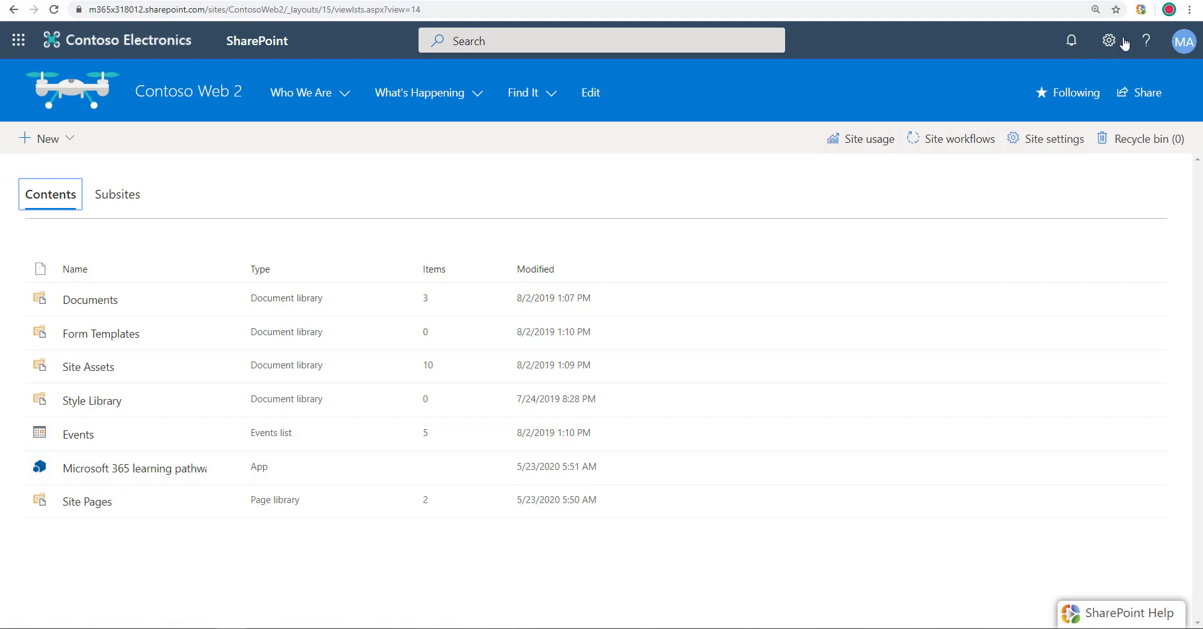
pyautogui.click(1107, 41)
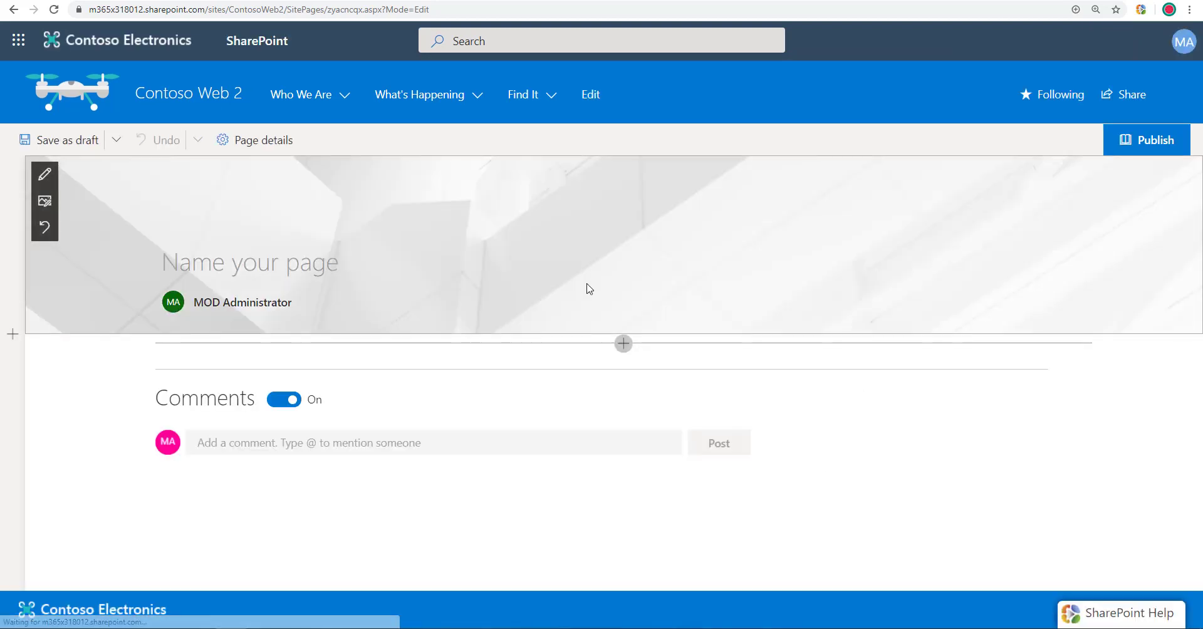
# Add the learning pathways web part to the draft page.
pyautogui.click(623, 343)
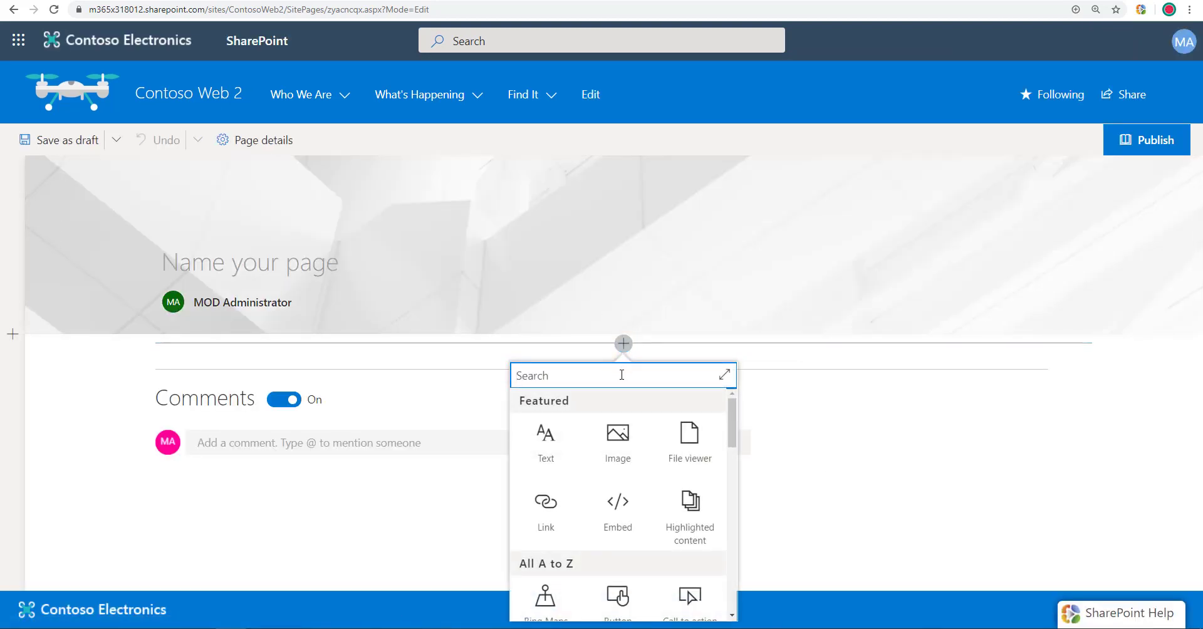
pyautogui.write('learning pathways')
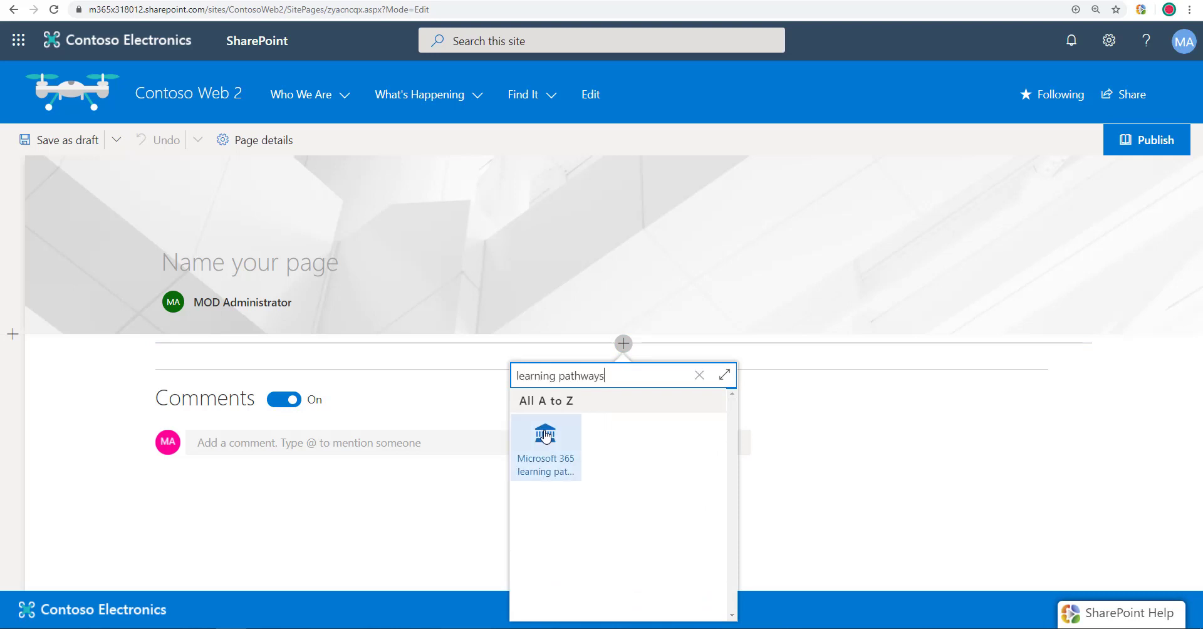
pyautogui.click(545, 446)
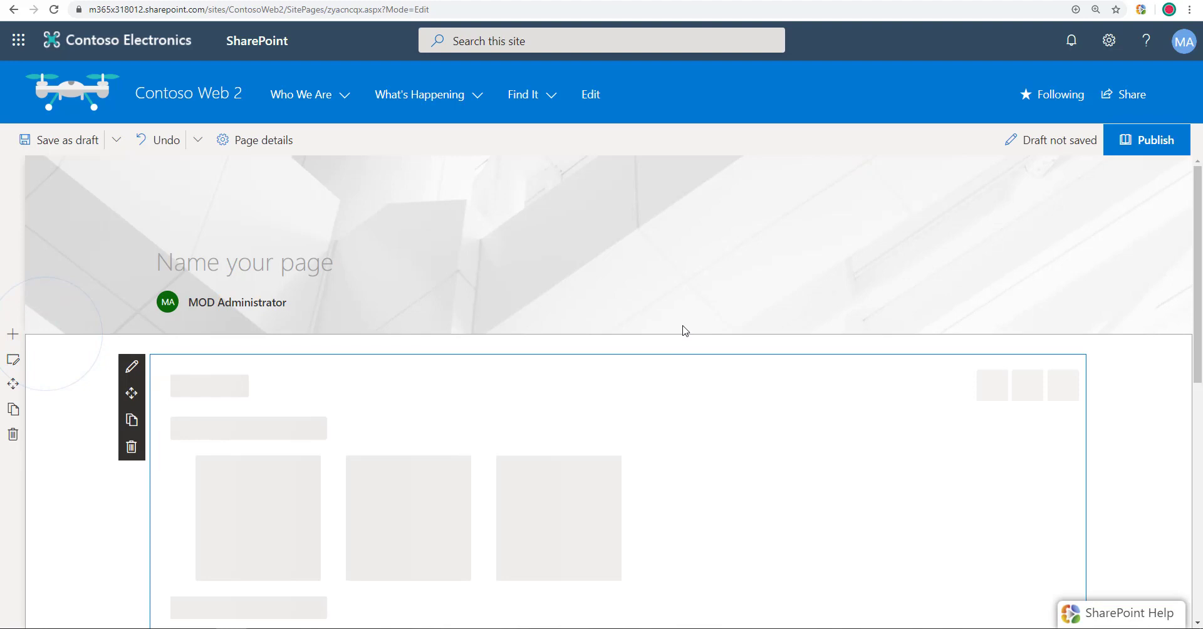
# Scroll through the web part, then switch to the Microsoft 365 learning pathways tab.
pyautogui.scroll(-3)
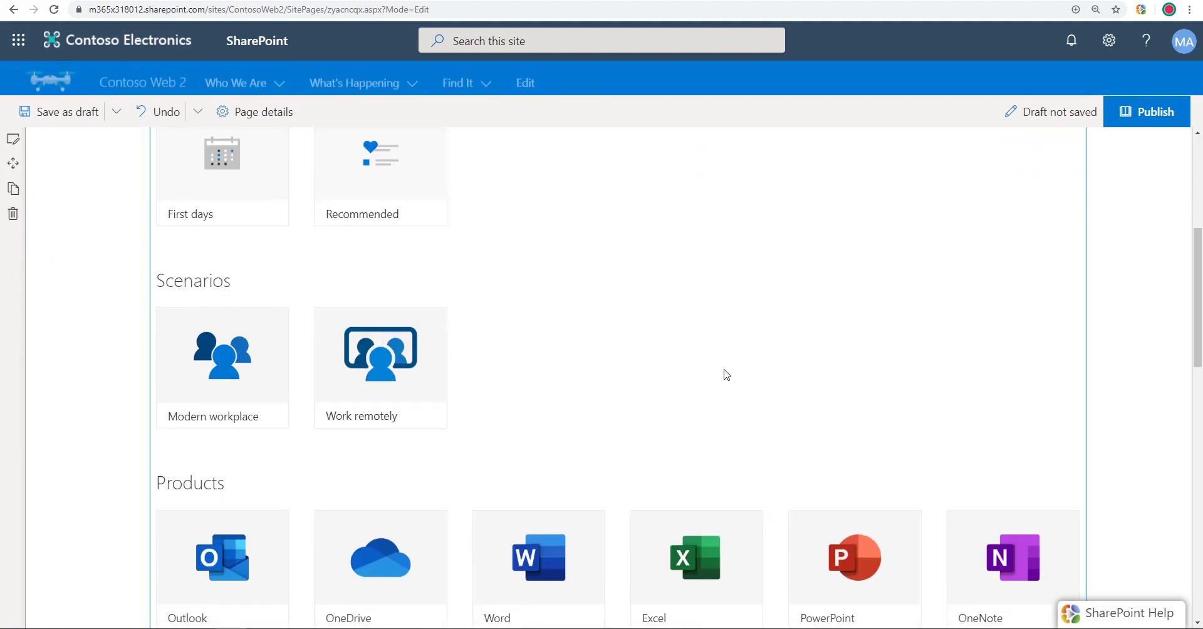
pyautogui.scroll(-3)
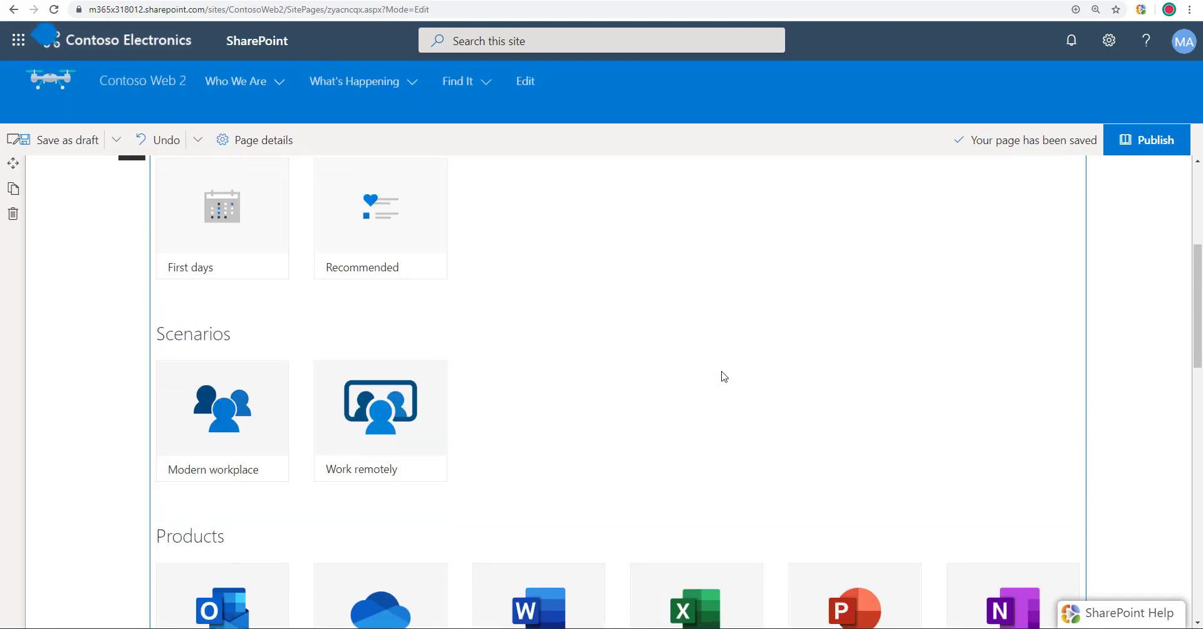
pyautogui.scroll(-3)
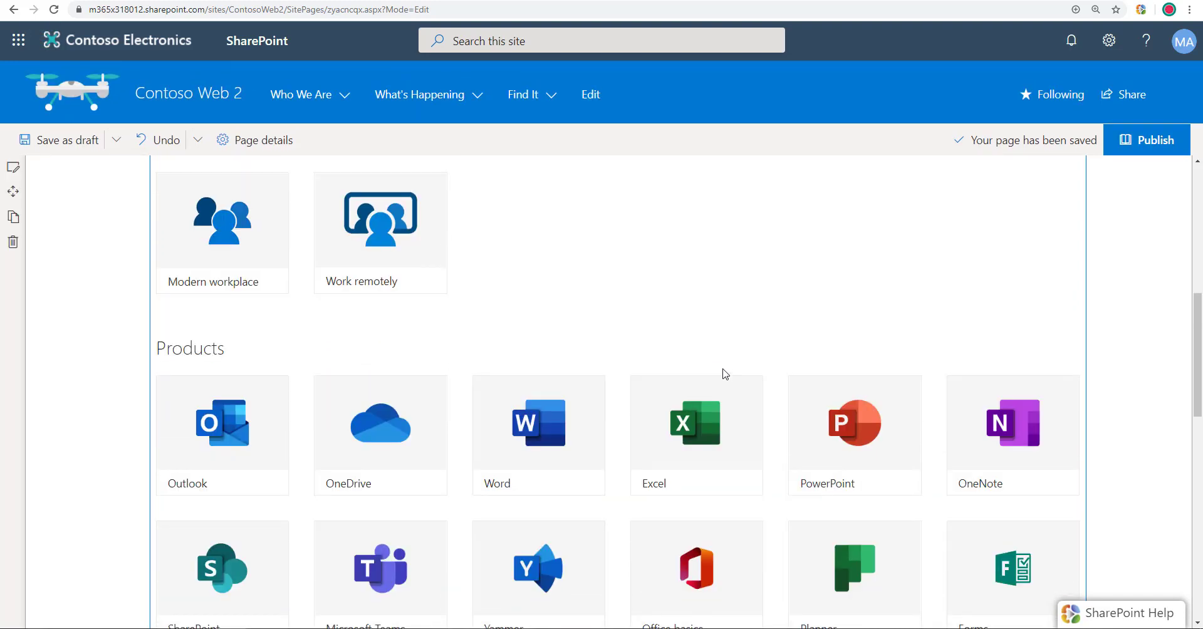
pyautogui.scroll(-3)
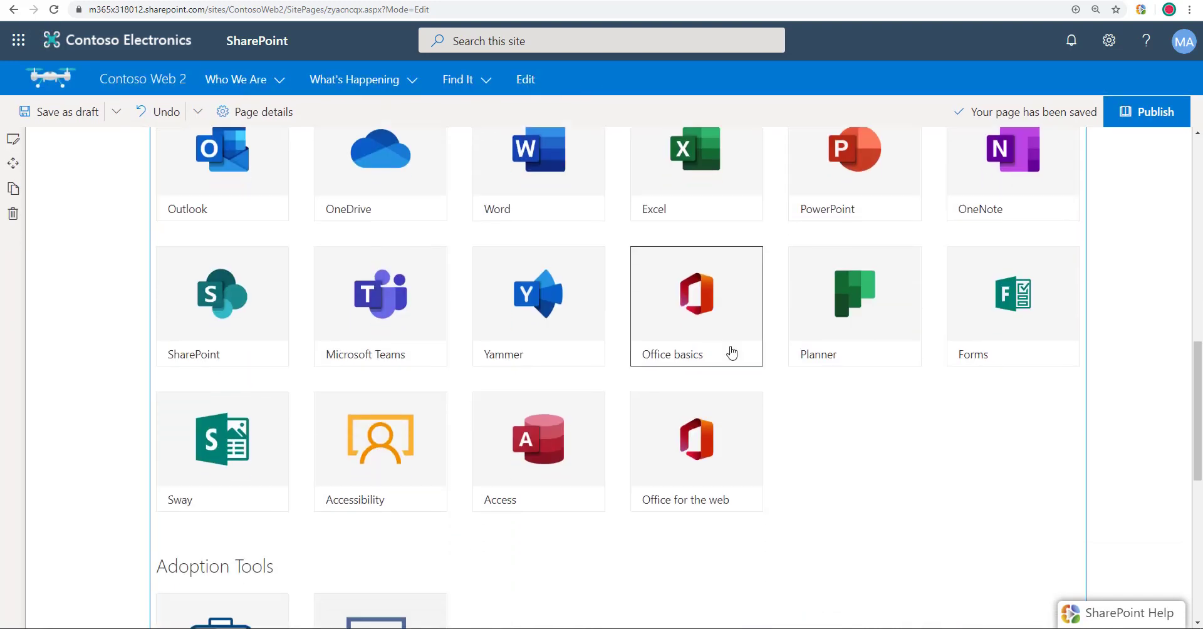
pyautogui.click(354, 80)
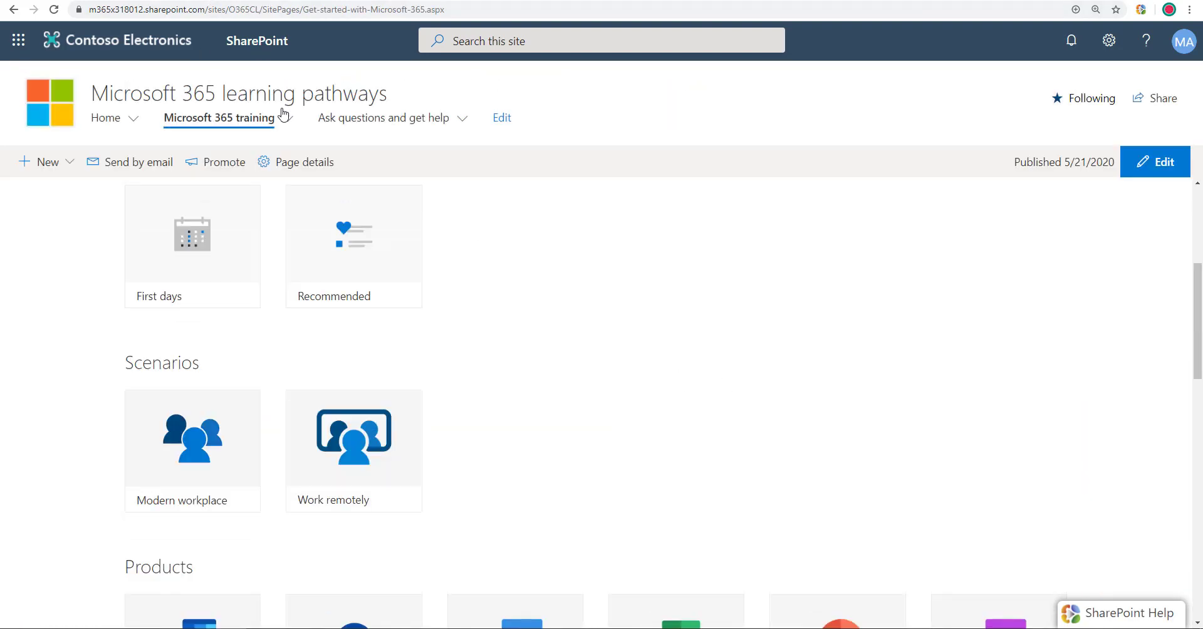
# Scroll through the Products tiles on the learning pathways training page.
pyautogui.scroll(-3)
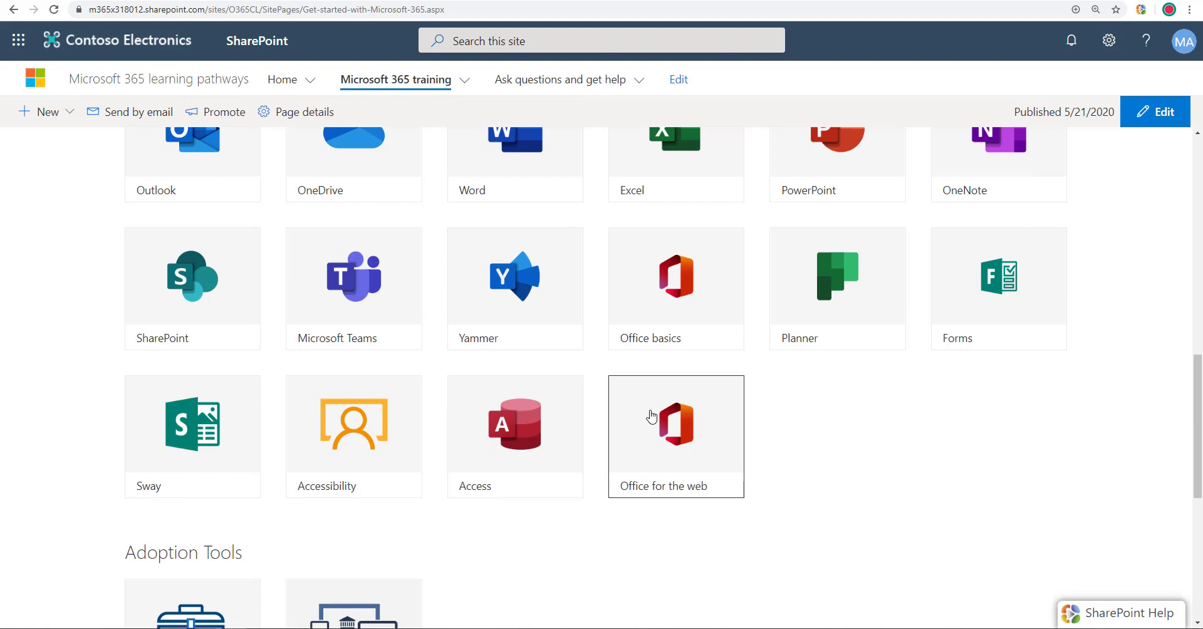
pyautogui.moveTo(788, 429)
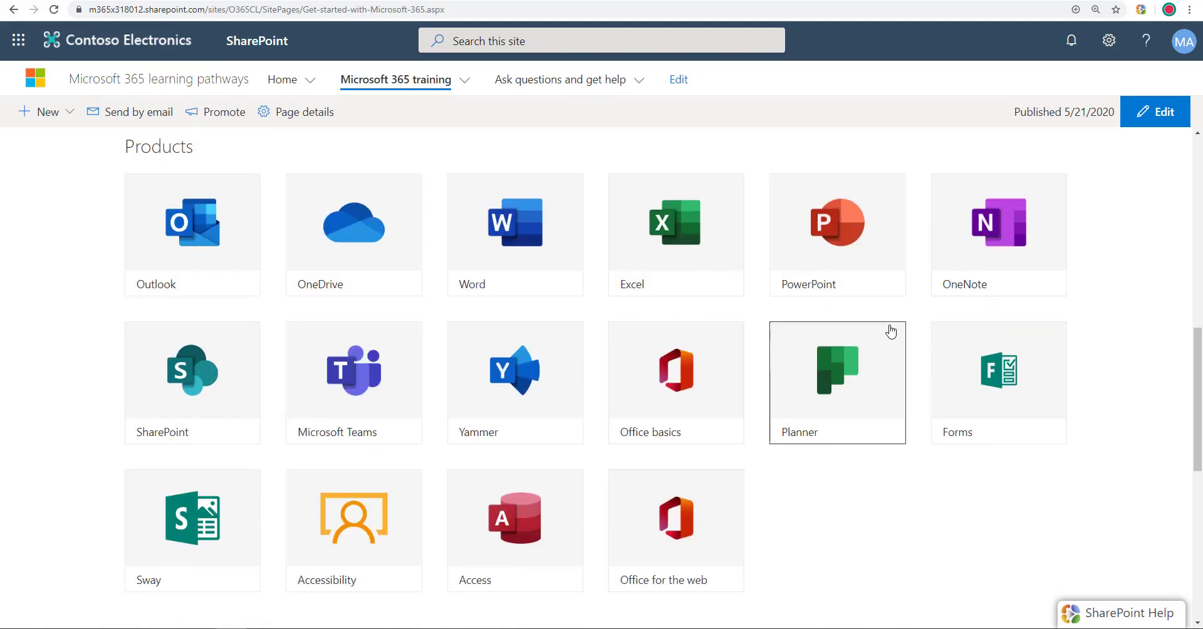
pyautogui.scroll(3)
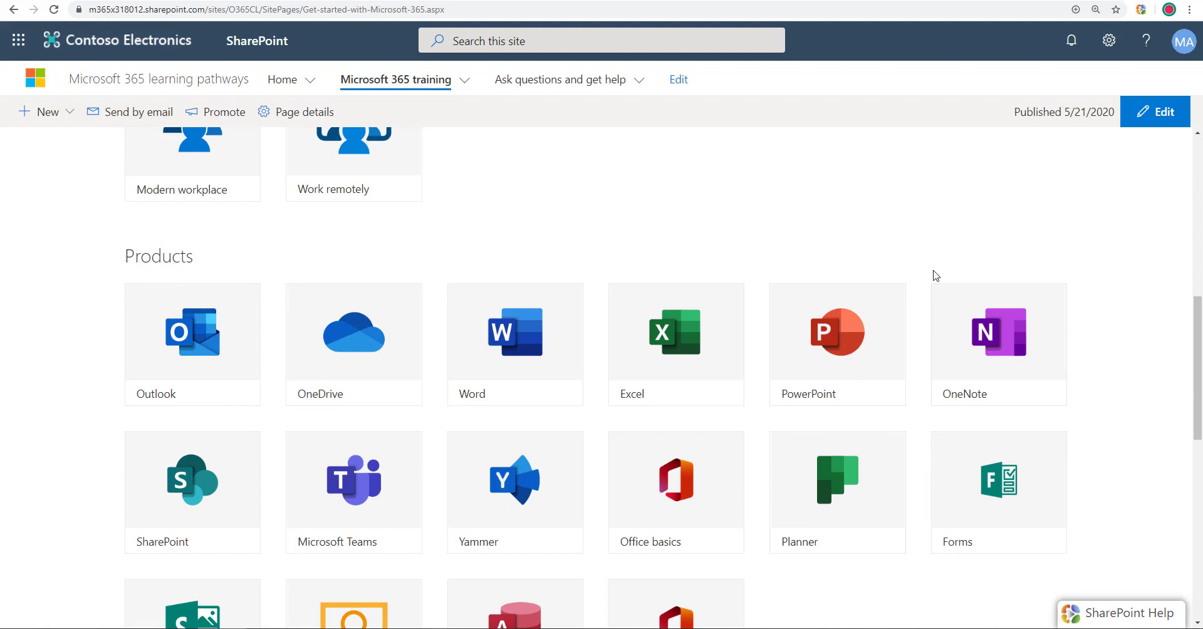
pyautogui.scroll(-3)
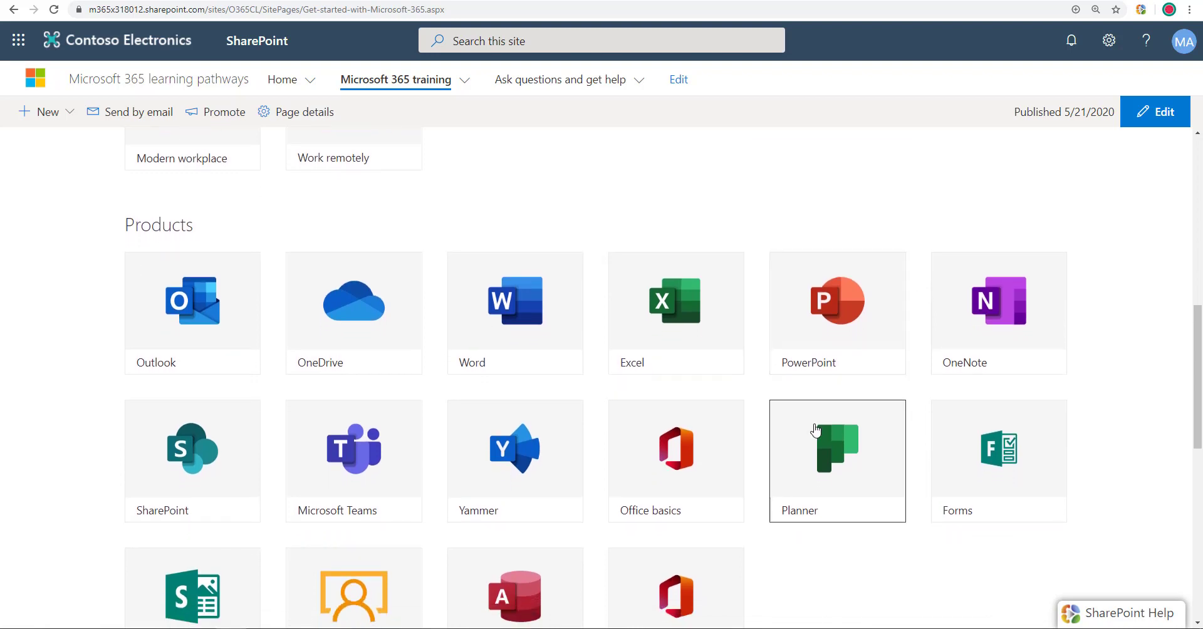
pyautogui.moveTo(1079, 400)
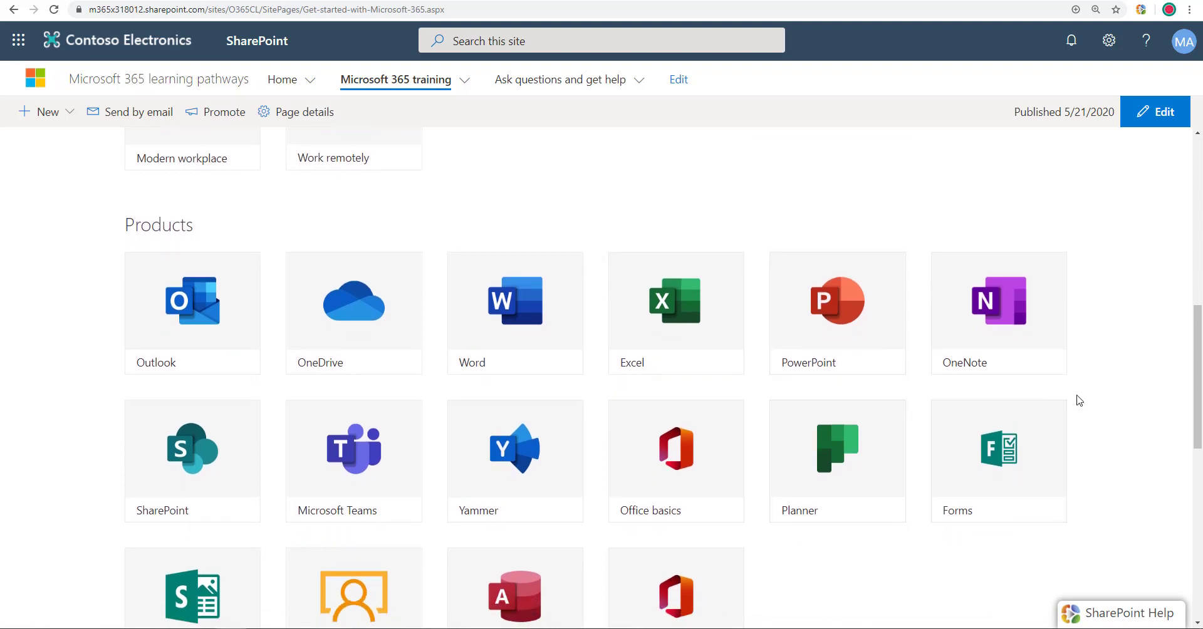
pyautogui.moveTo(1088, 406)
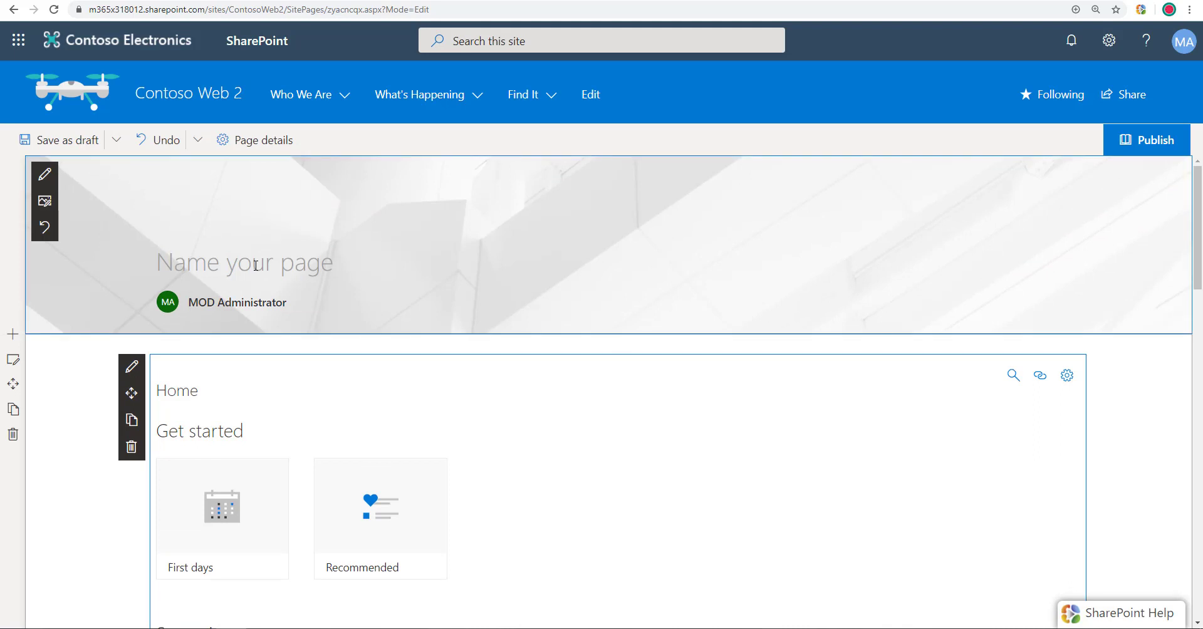
# Title the page 'M365 Learning', publish it, and dismiss the sharing suggestions pane.
pyautogui.write('Learning')
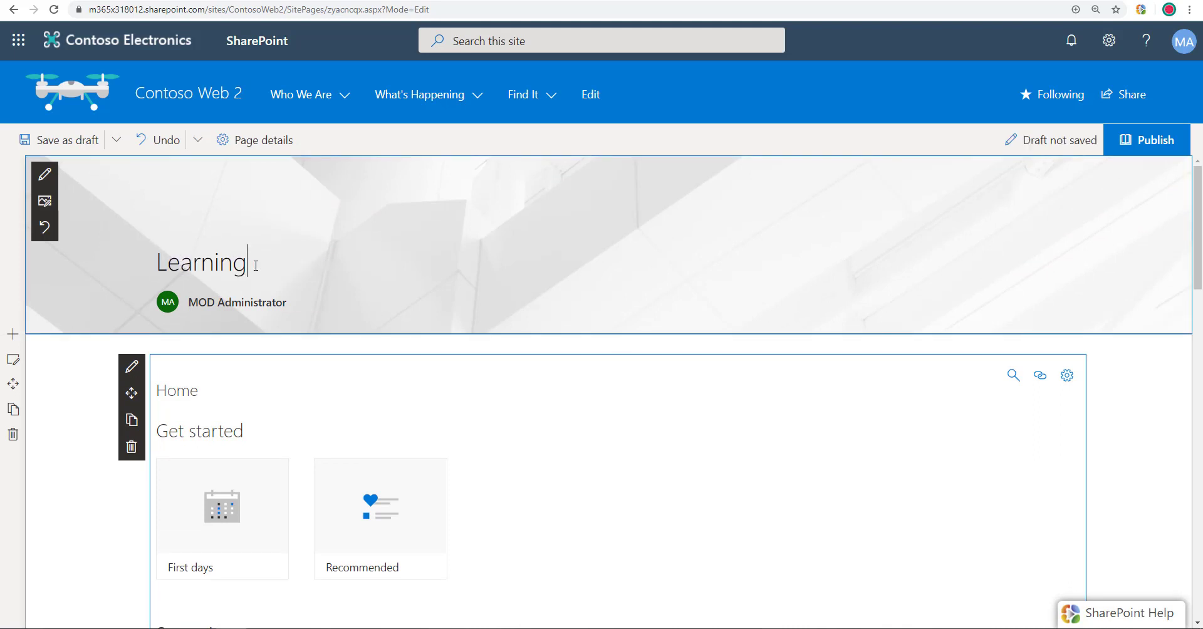
pyautogui.write('M365')
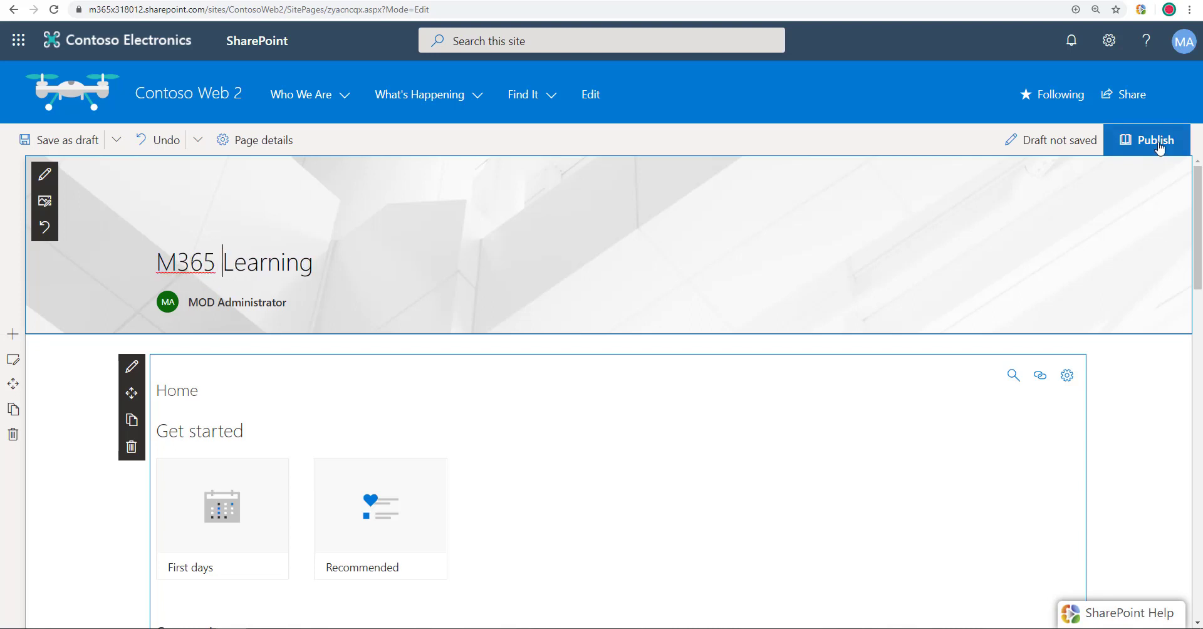
pyautogui.click(1155, 140)
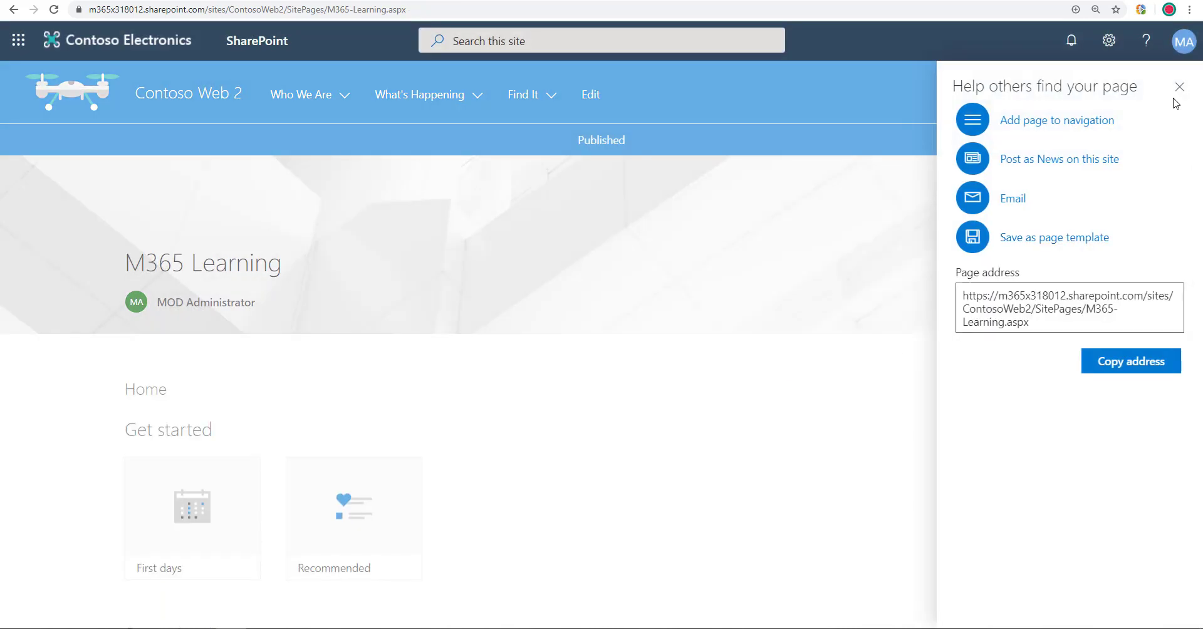
pyautogui.click(1179, 87)
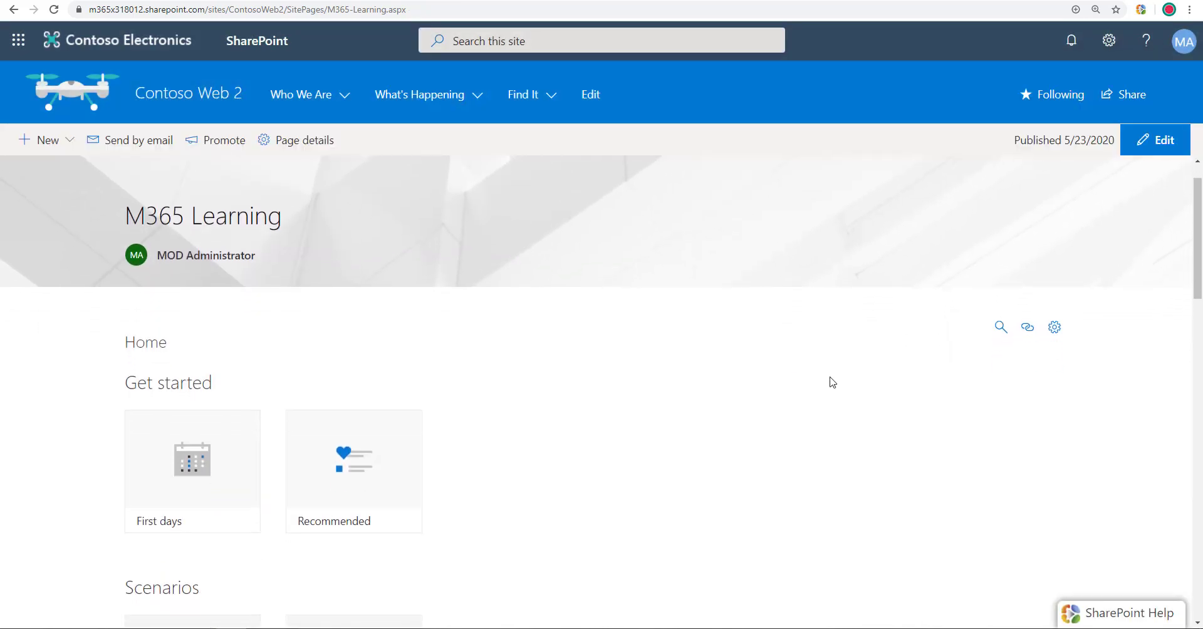
pyautogui.moveTo(767, 422)
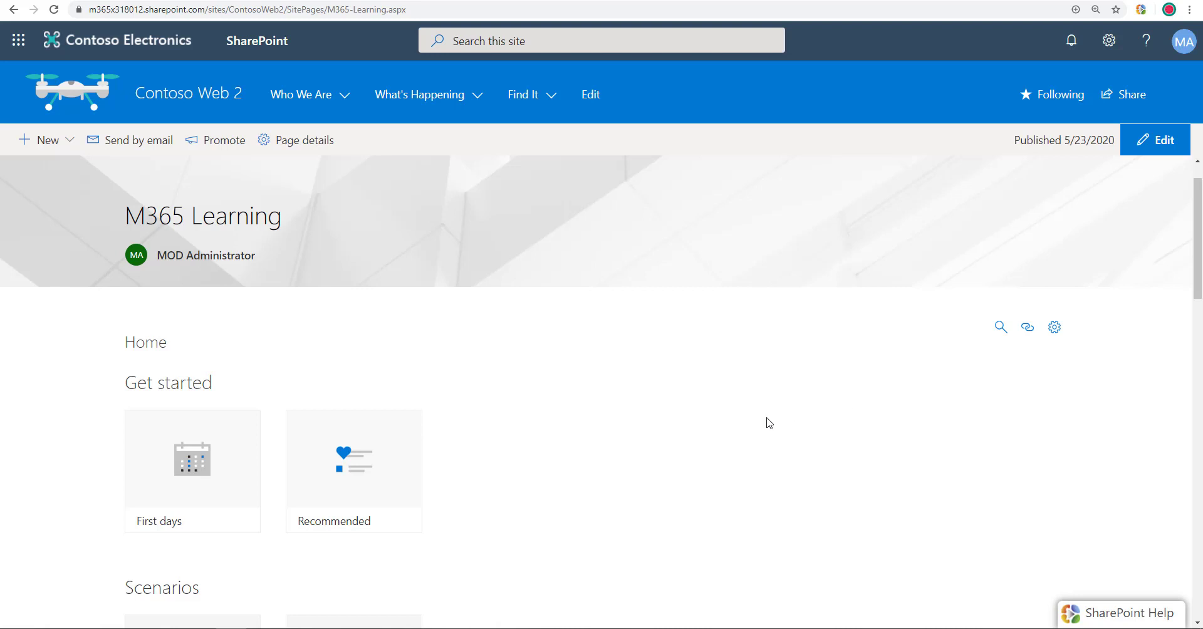
pyautogui.scroll(-3)
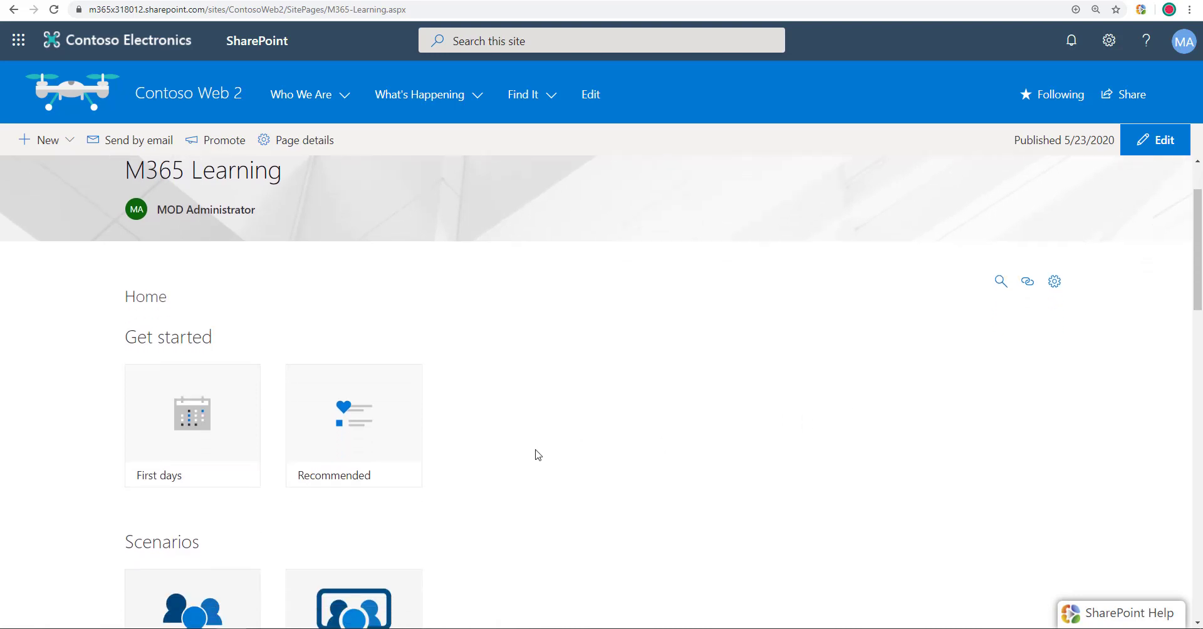
pyautogui.moveTo(1055, 280)
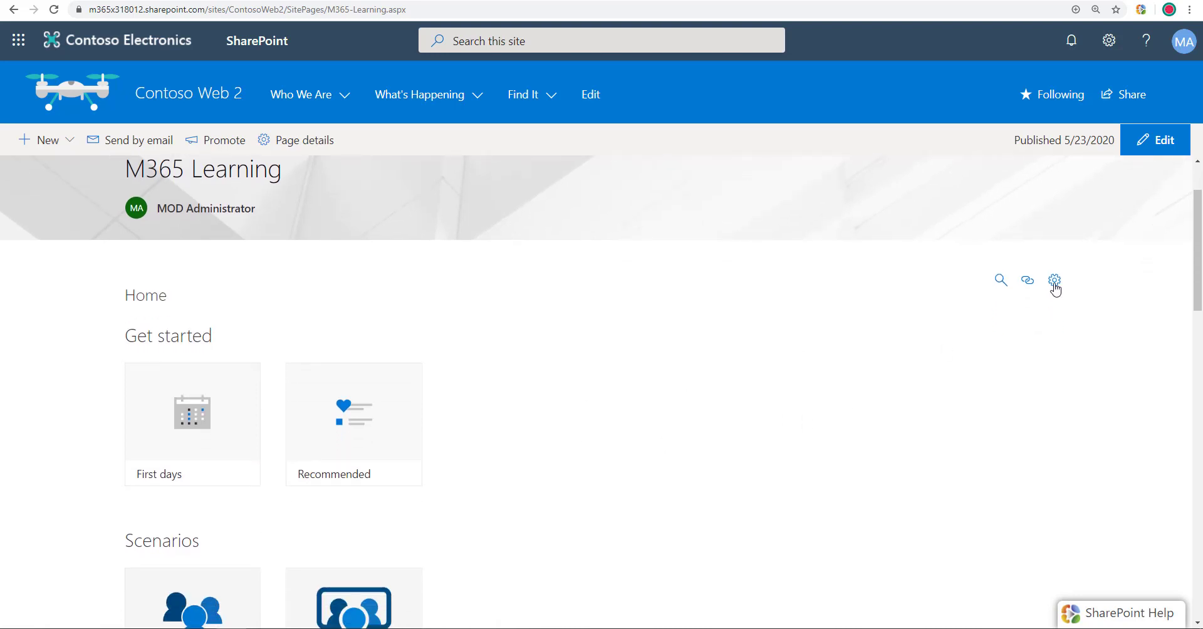
pyautogui.scroll(-3)
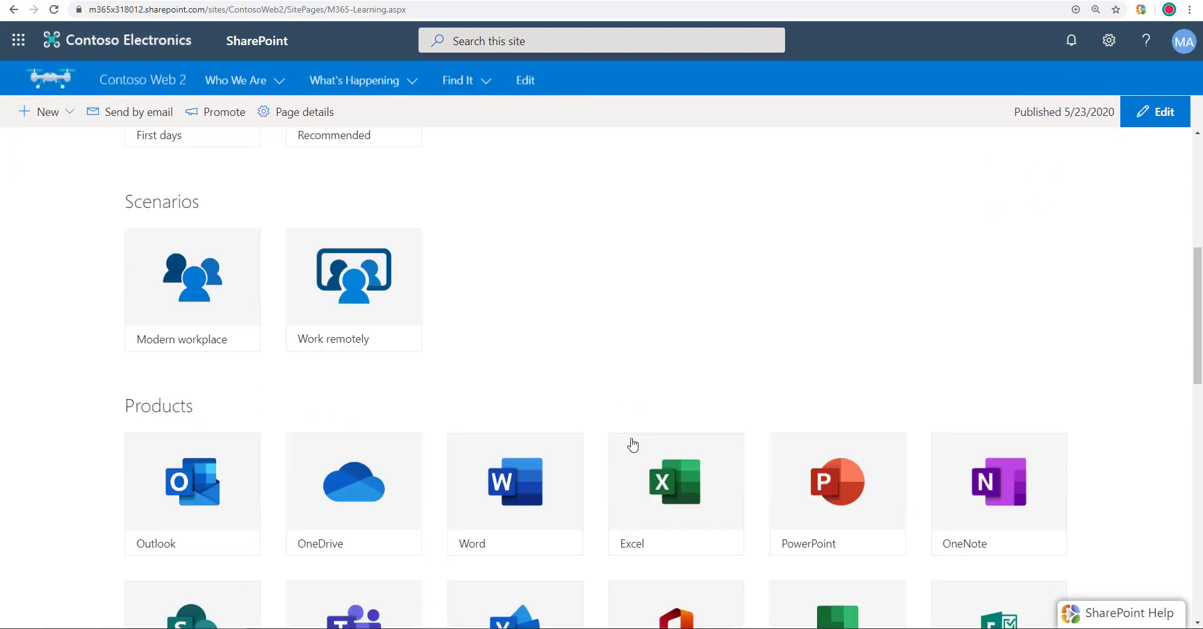
pyautogui.scroll(-3)
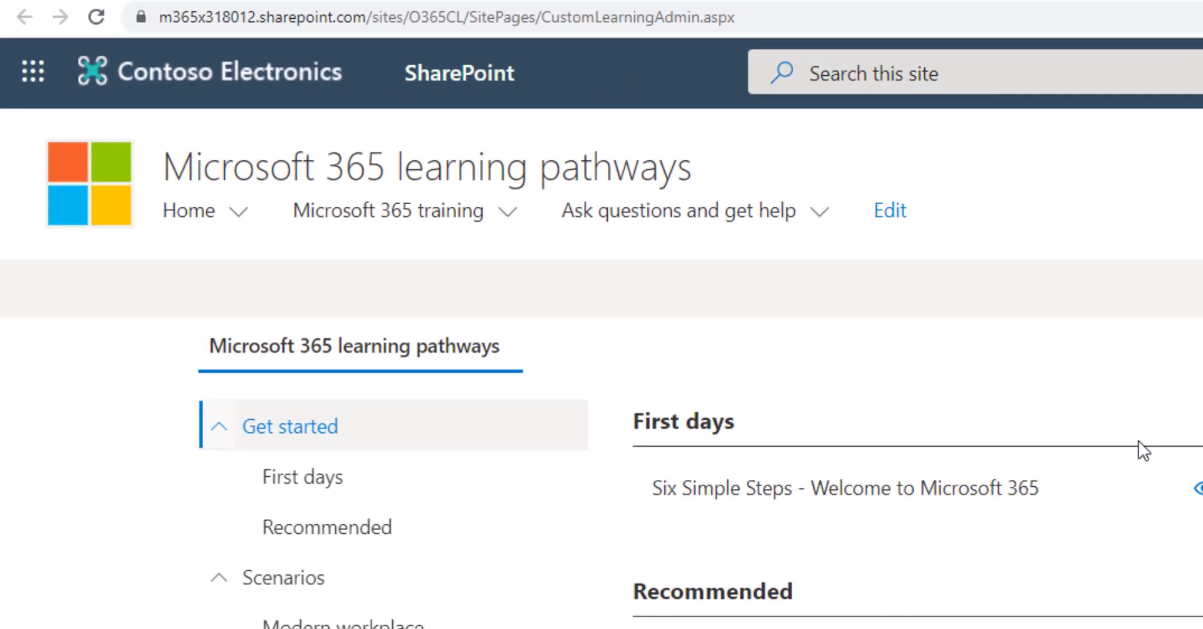
# Review the learning pathways admin and training pages, then put M365 Learning into edit mode.
pyautogui.scroll(-3)
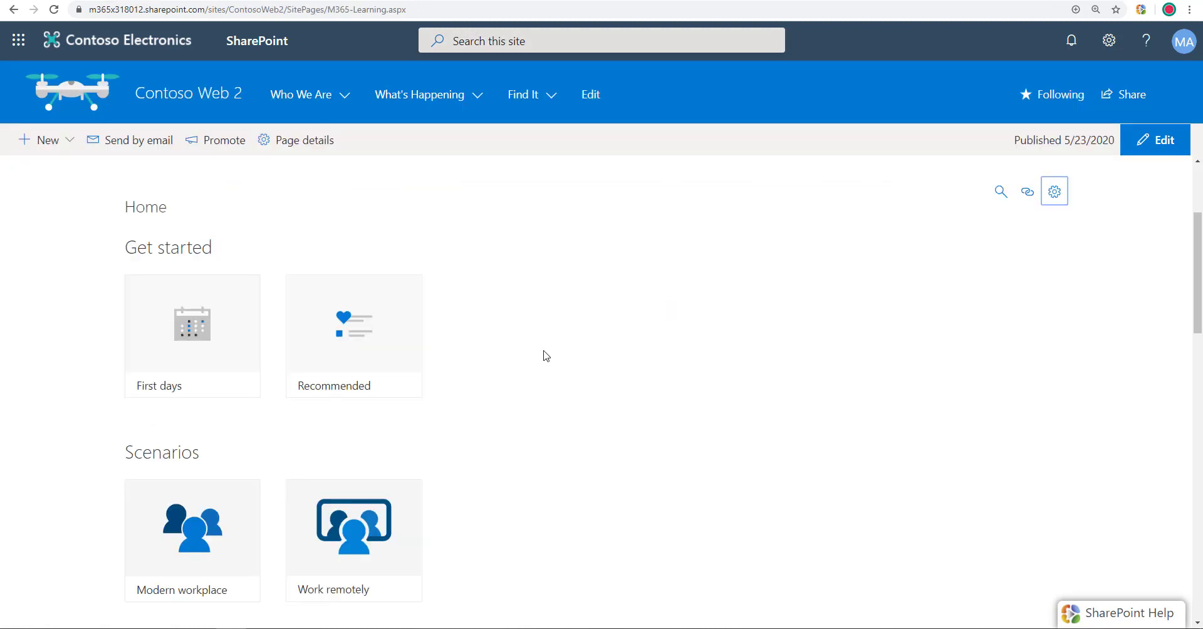
pyautogui.scroll(-3)
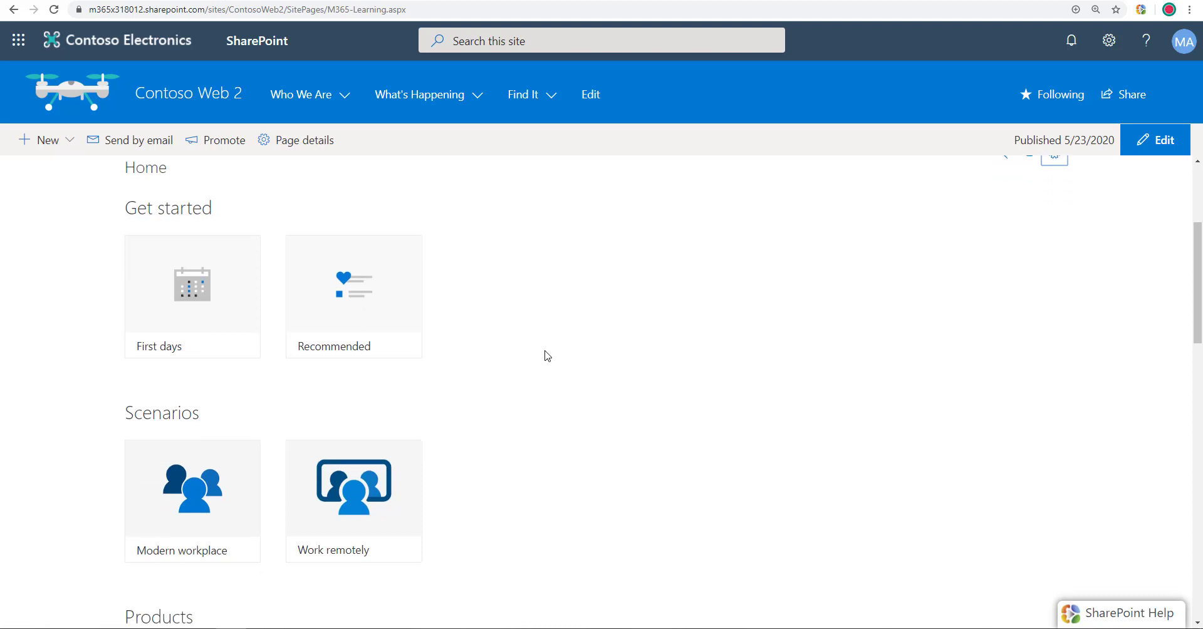
pyautogui.click(419, 95)
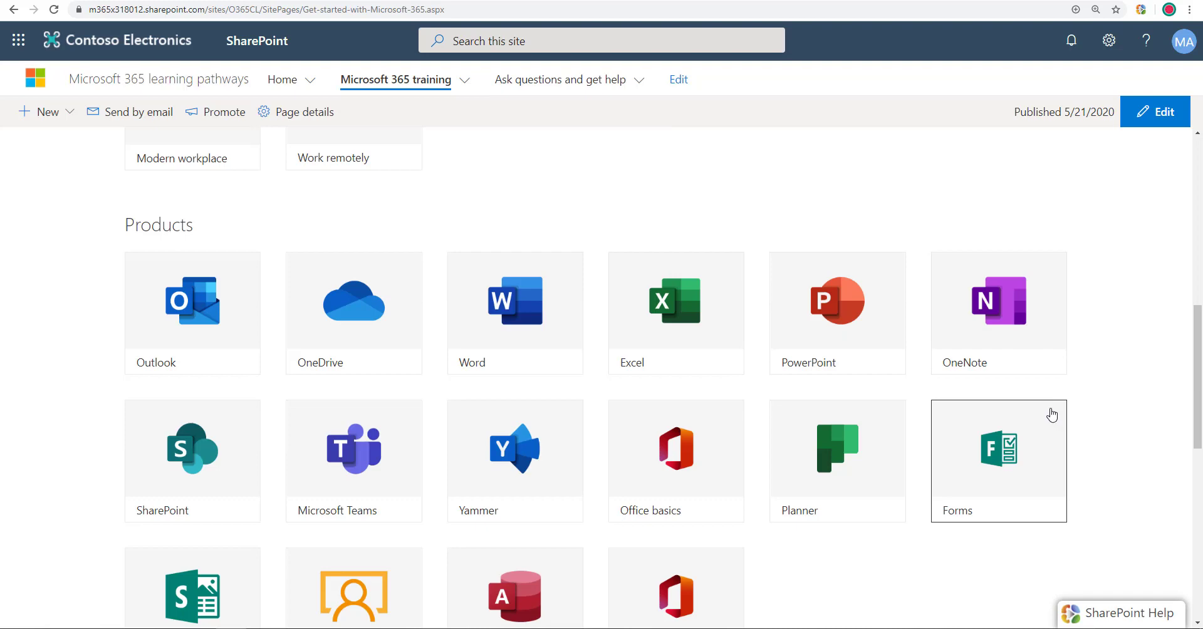
pyautogui.moveTo(377, 1)
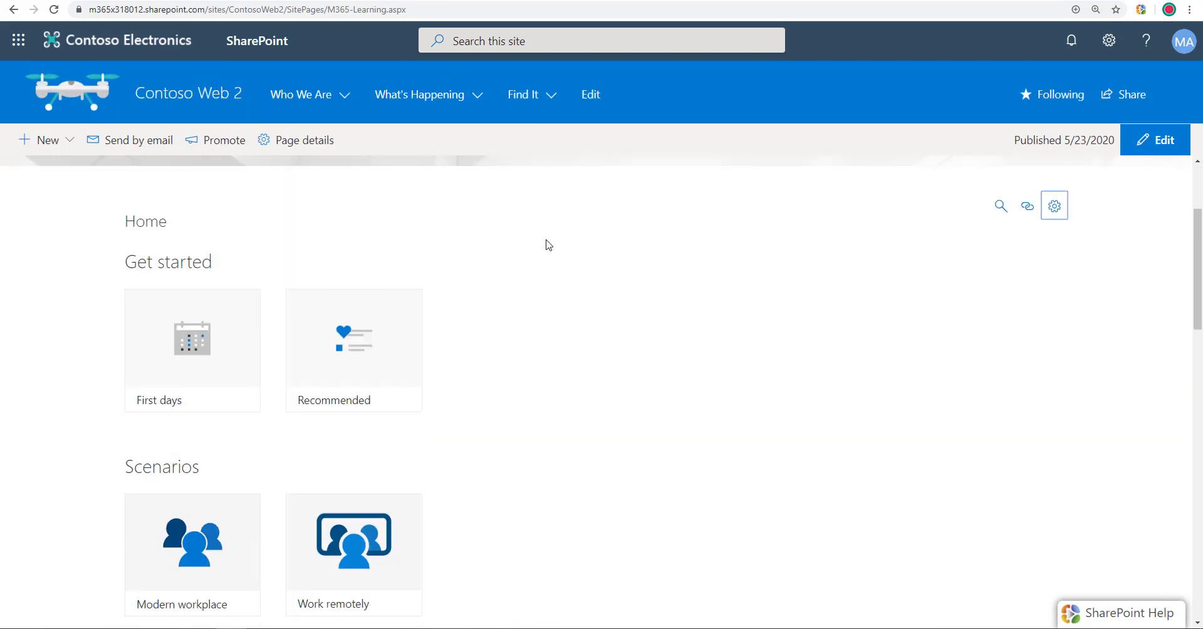
pyautogui.moveTo(1144, 148)
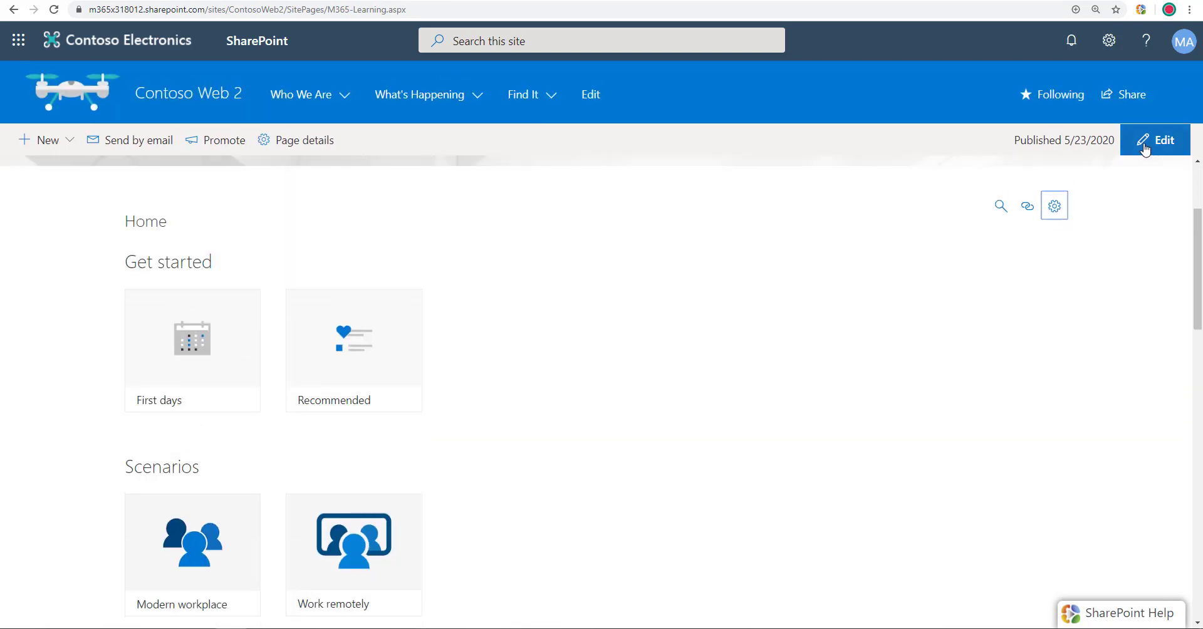
pyautogui.click(1154, 140)
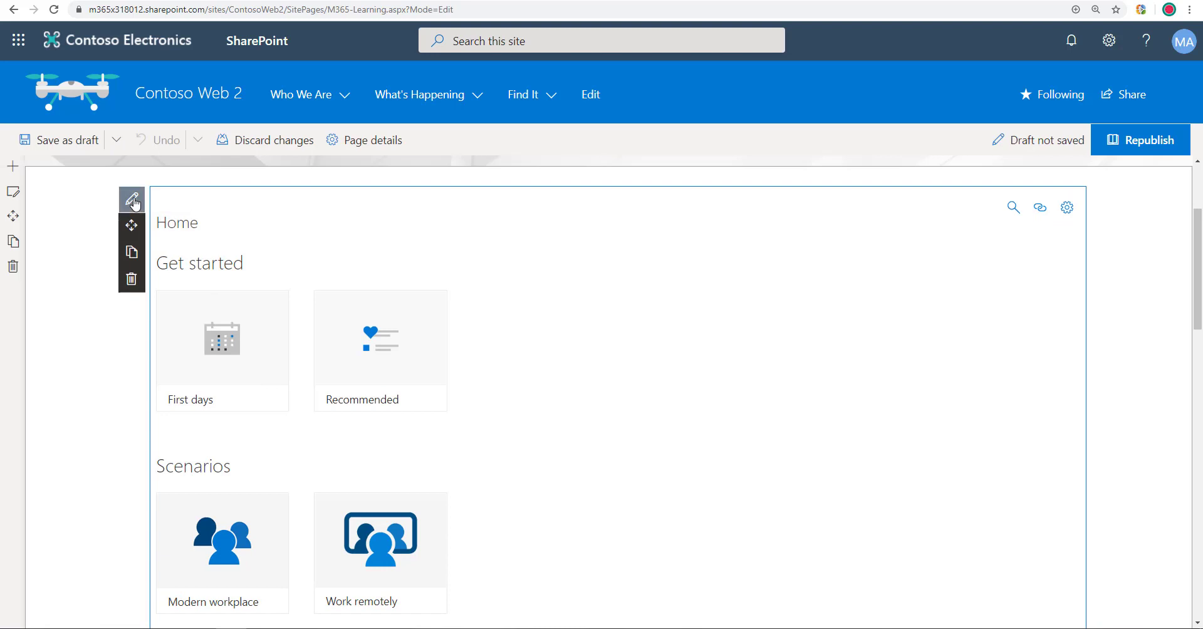
# Filter the learning pathways web part to Sub-Category Excel, apply it, and republish.
pyautogui.click(132, 202)
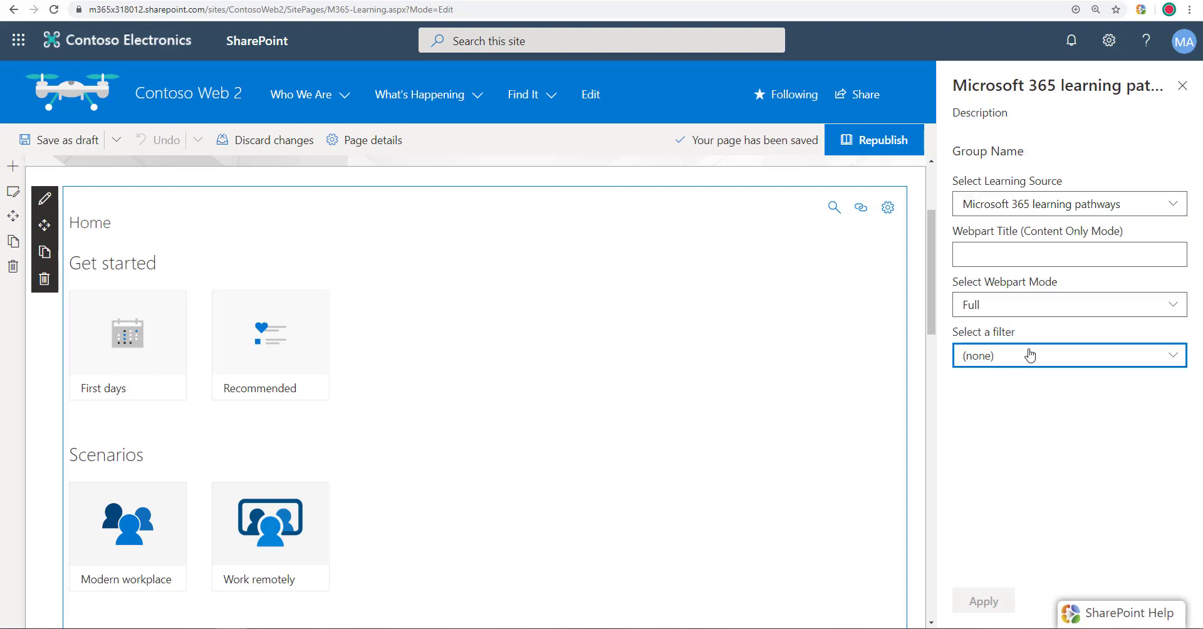
pyautogui.click(1069, 356)
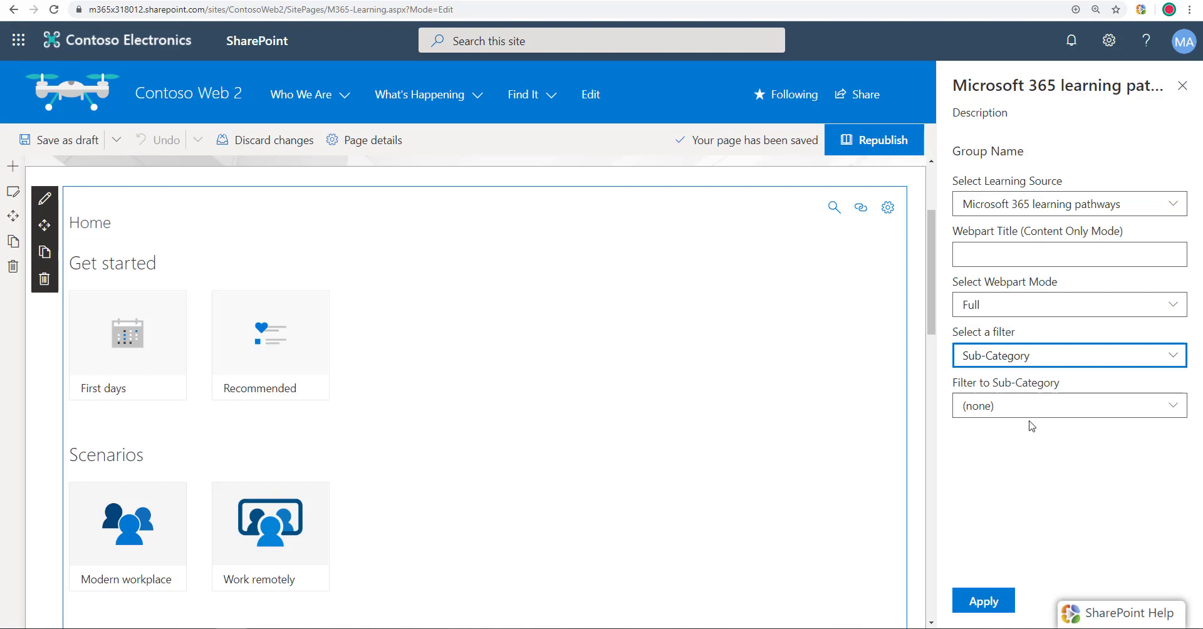
pyautogui.click(1068, 405)
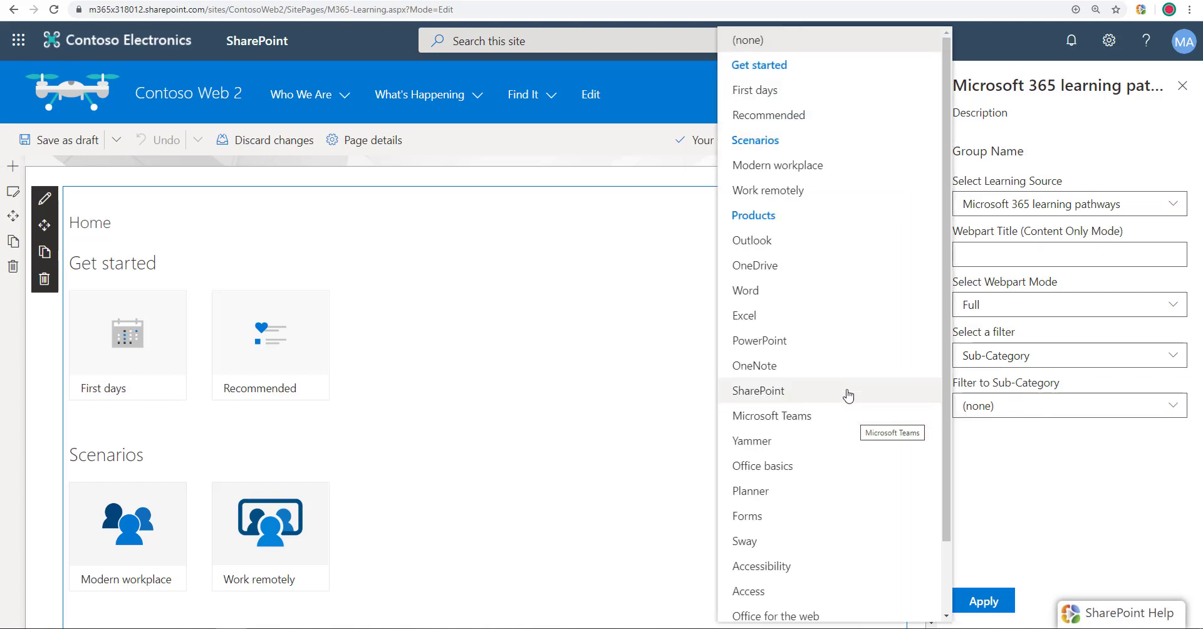
pyautogui.moveTo(830, 315)
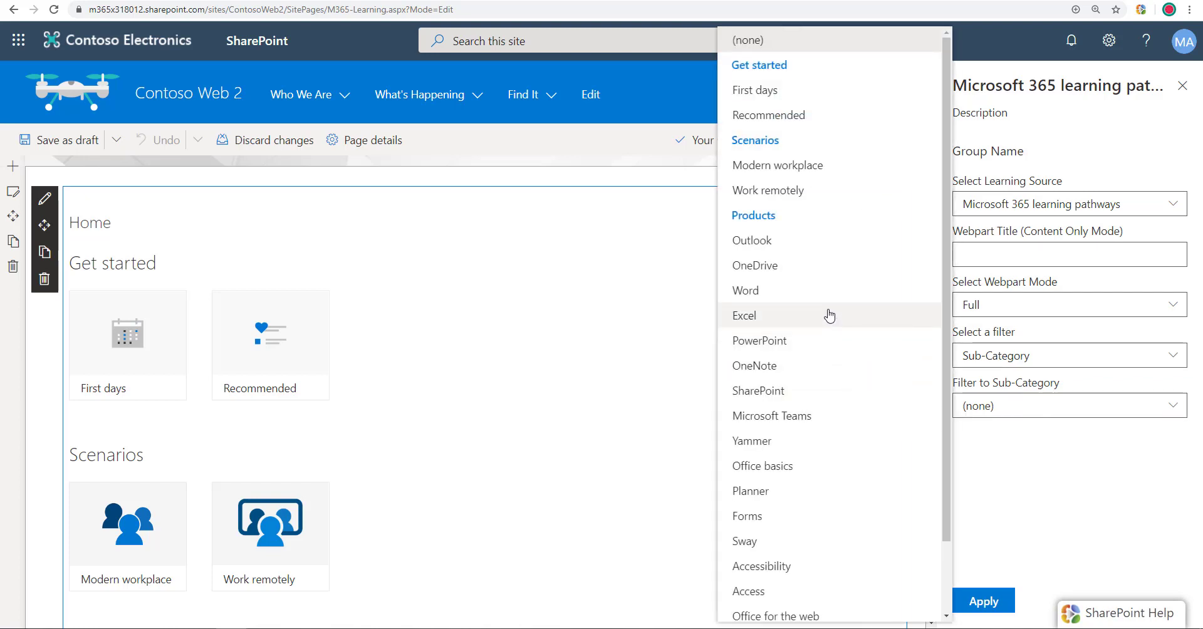
pyautogui.click(745, 315)
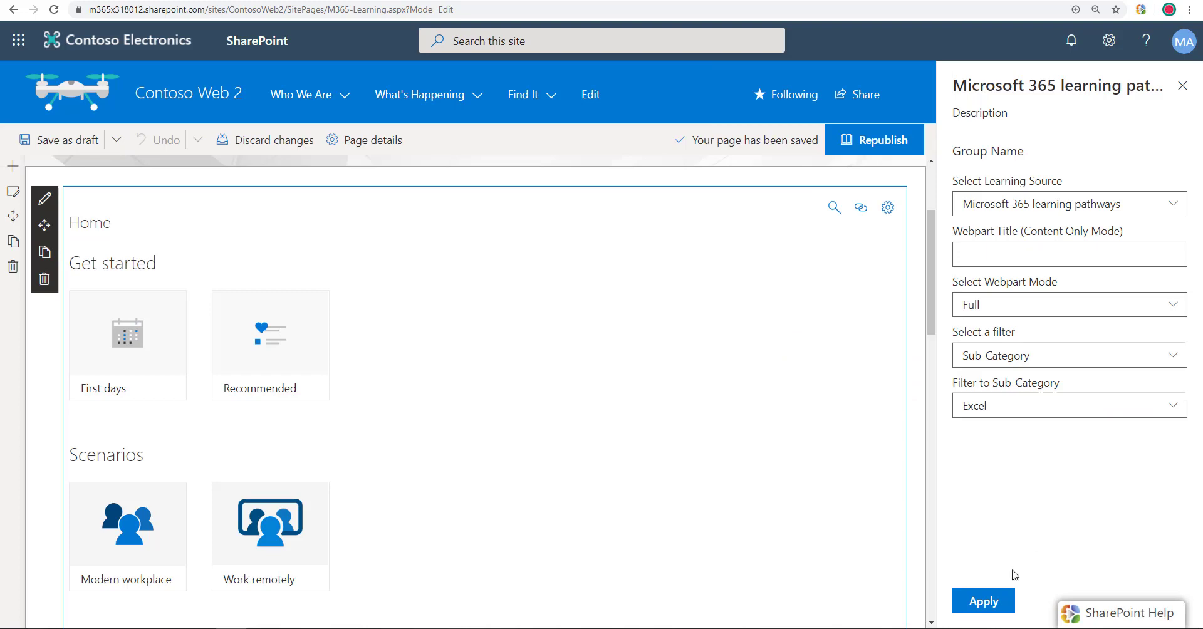
pyautogui.click(982, 600)
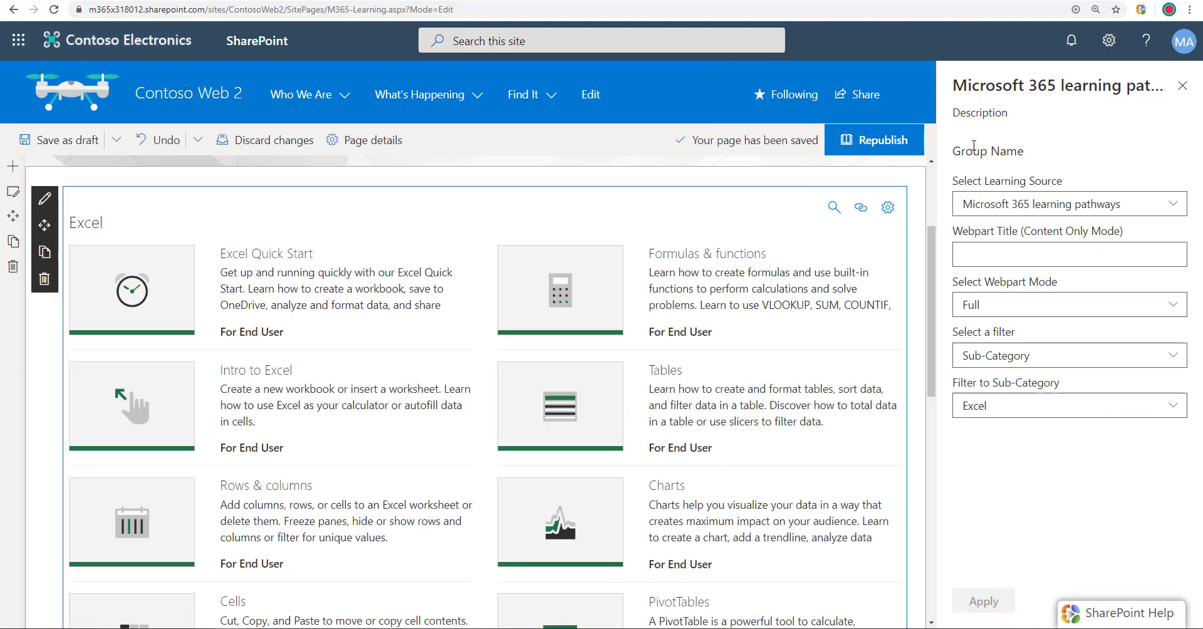
pyautogui.click(882, 140)
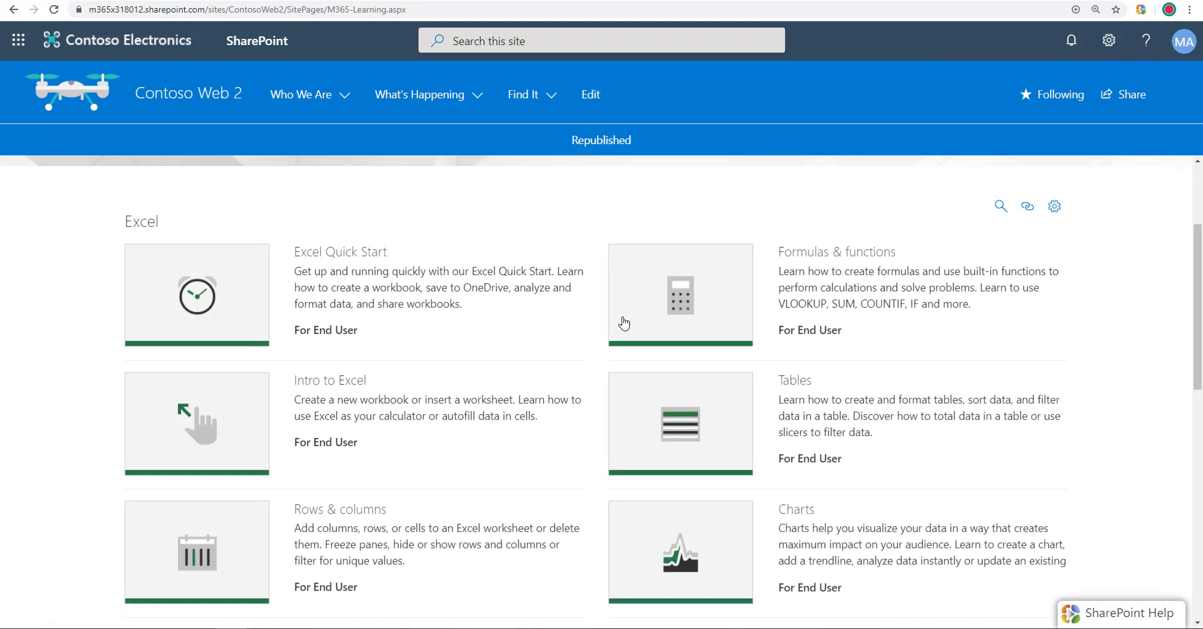
pyautogui.moveTo(923, 347)
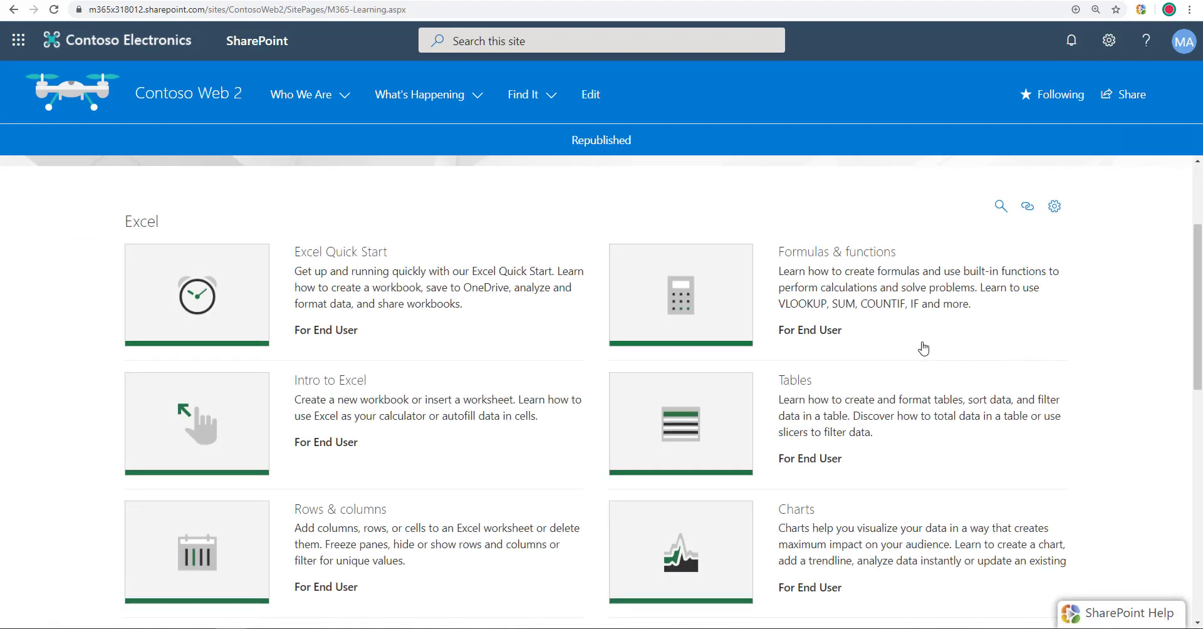
pyautogui.scroll(-3)
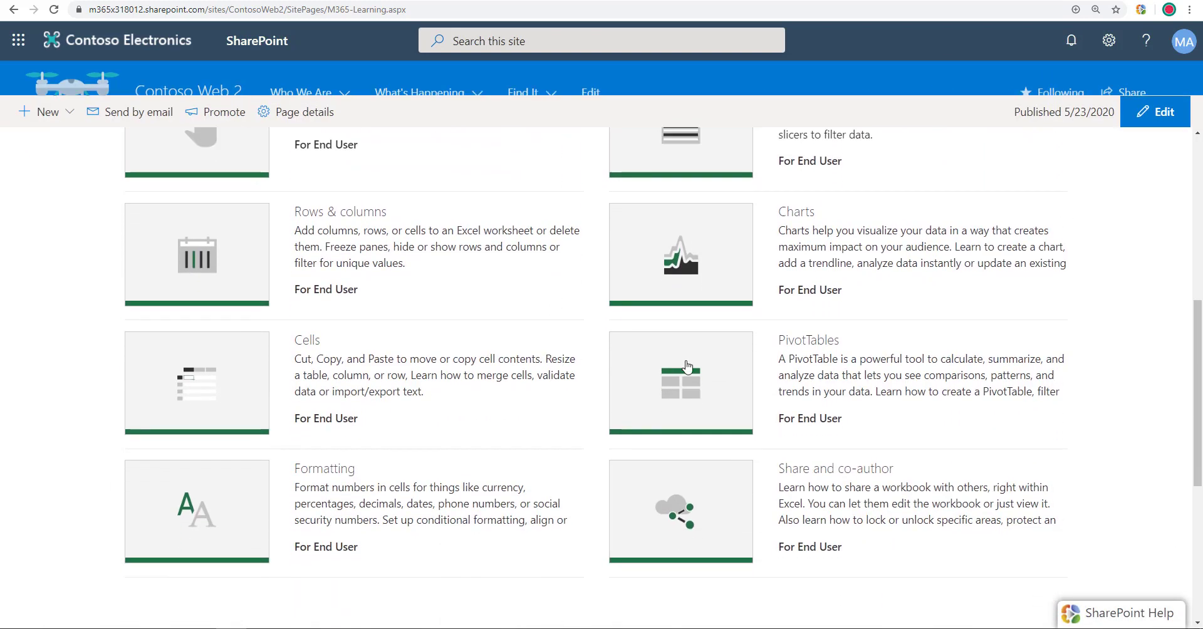
pyautogui.scroll(3)
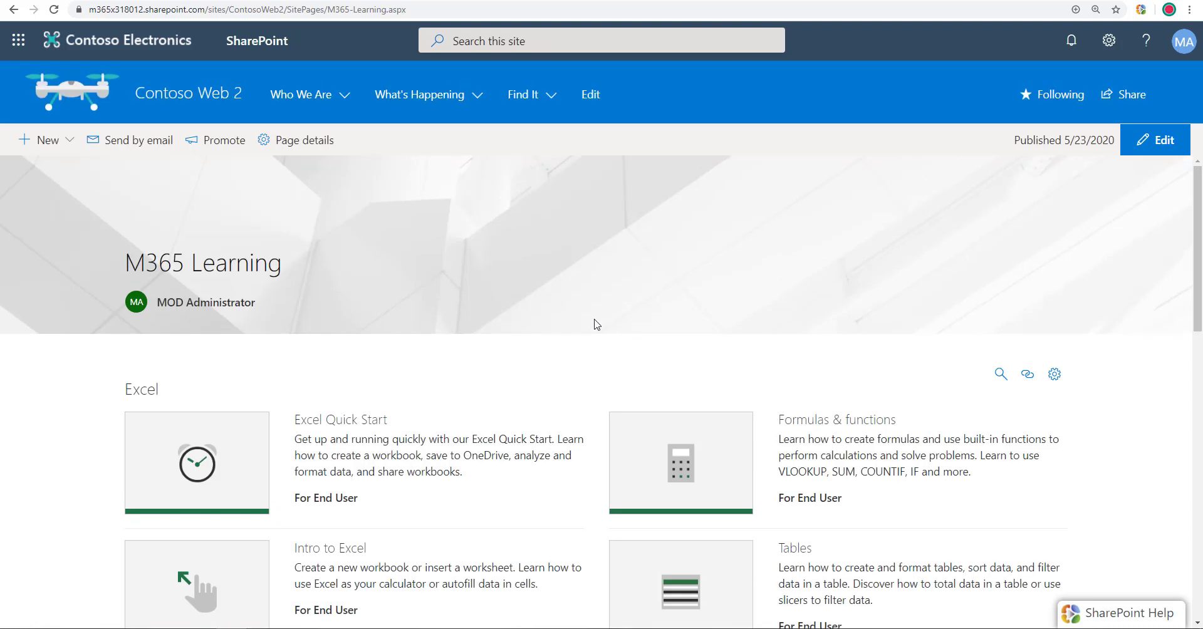
pyautogui.moveTo(527, 88)
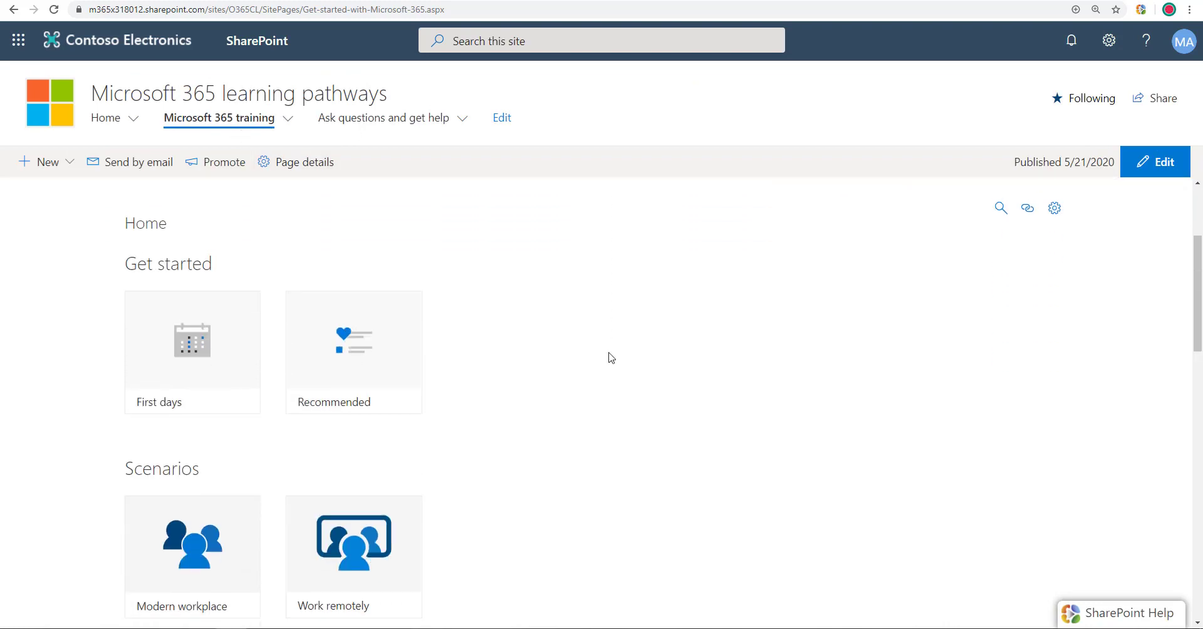
pyautogui.scroll(-3)
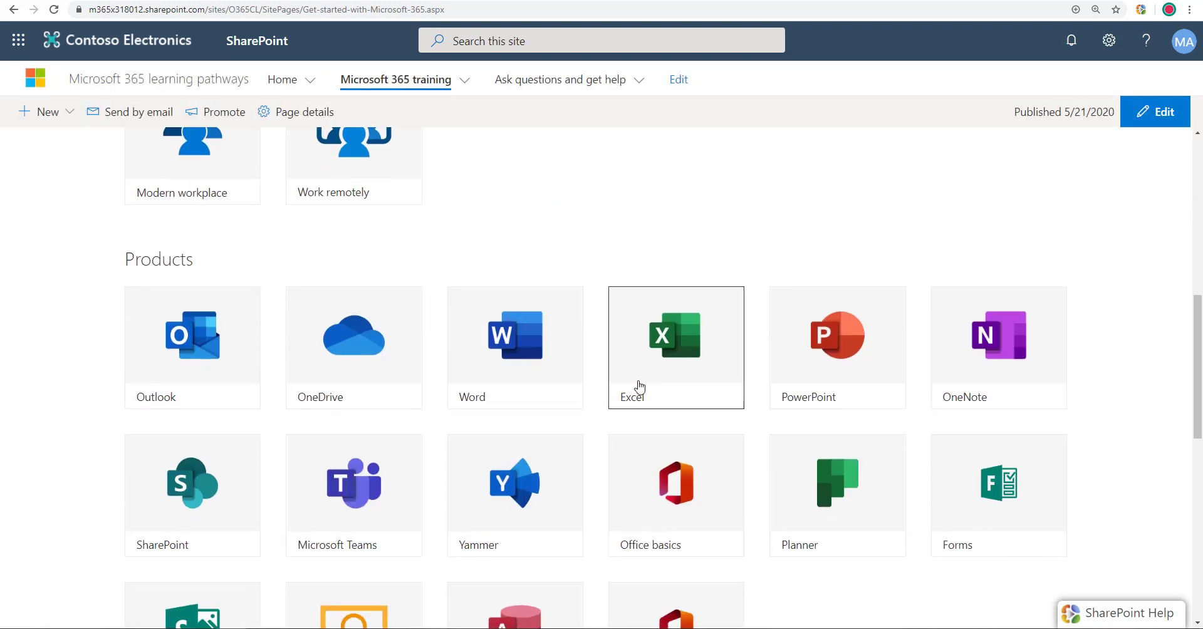
pyautogui.scroll(-3)
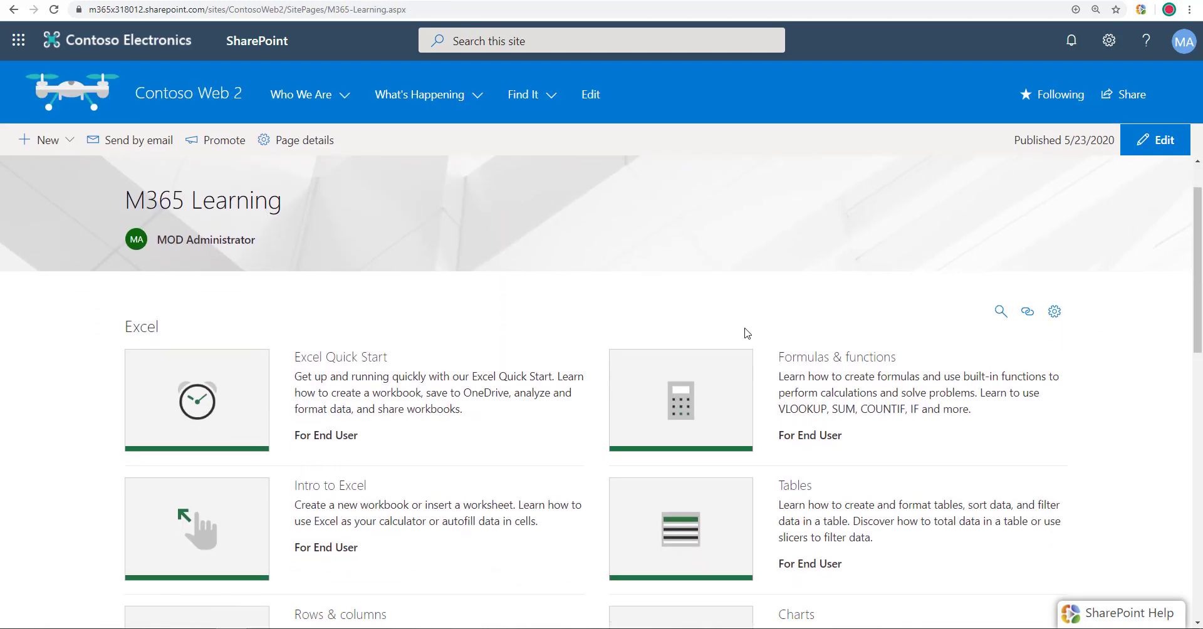
pyautogui.scroll(-3)
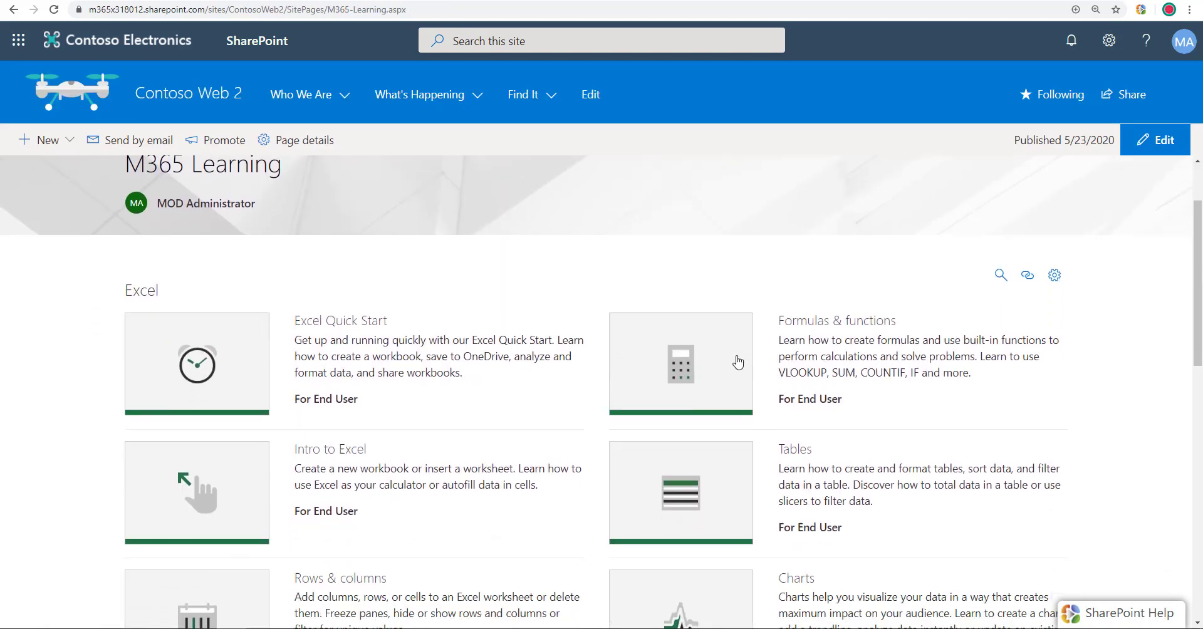
pyautogui.scroll(-3)
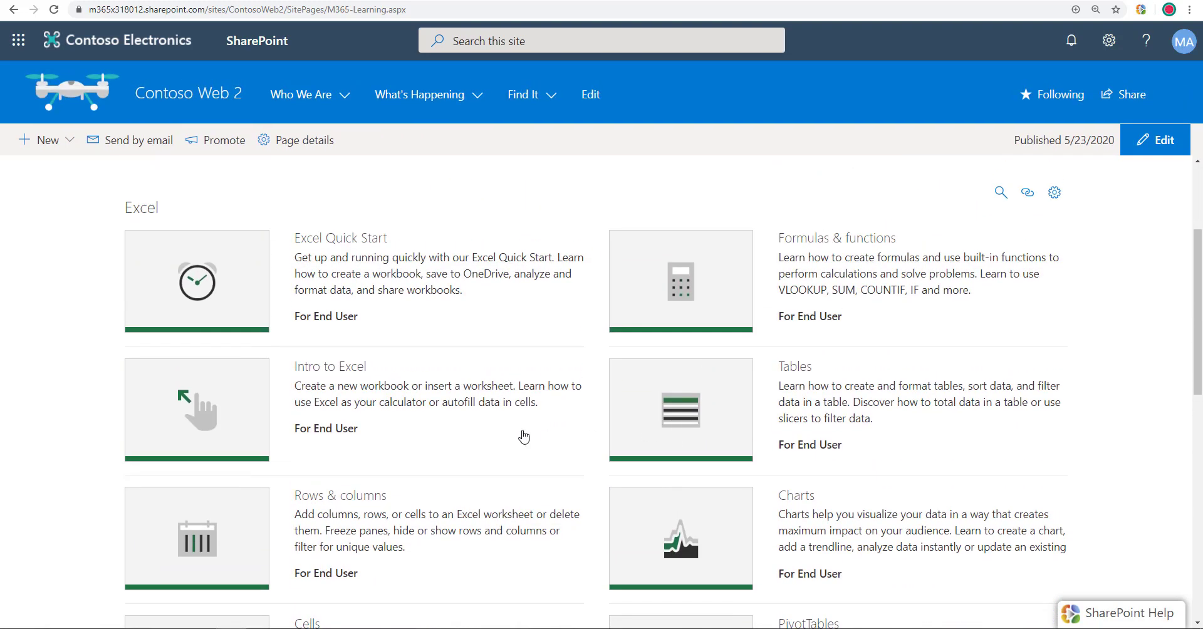
pyautogui.moveTo(519, 437)
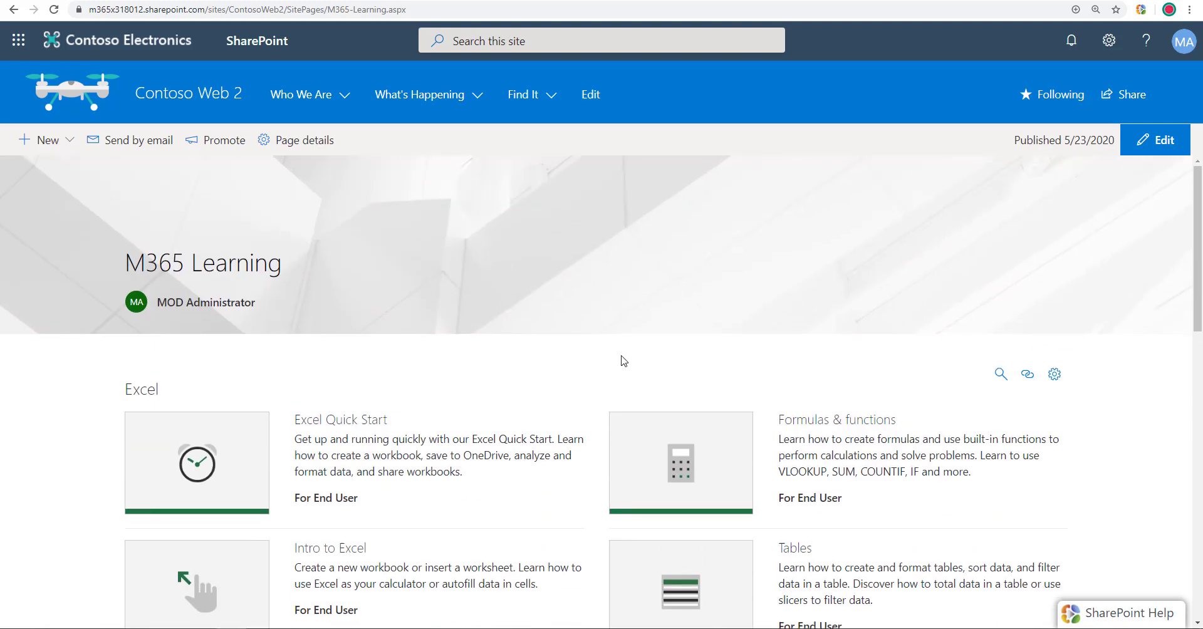
pyautogui.moveTo(642, 330)
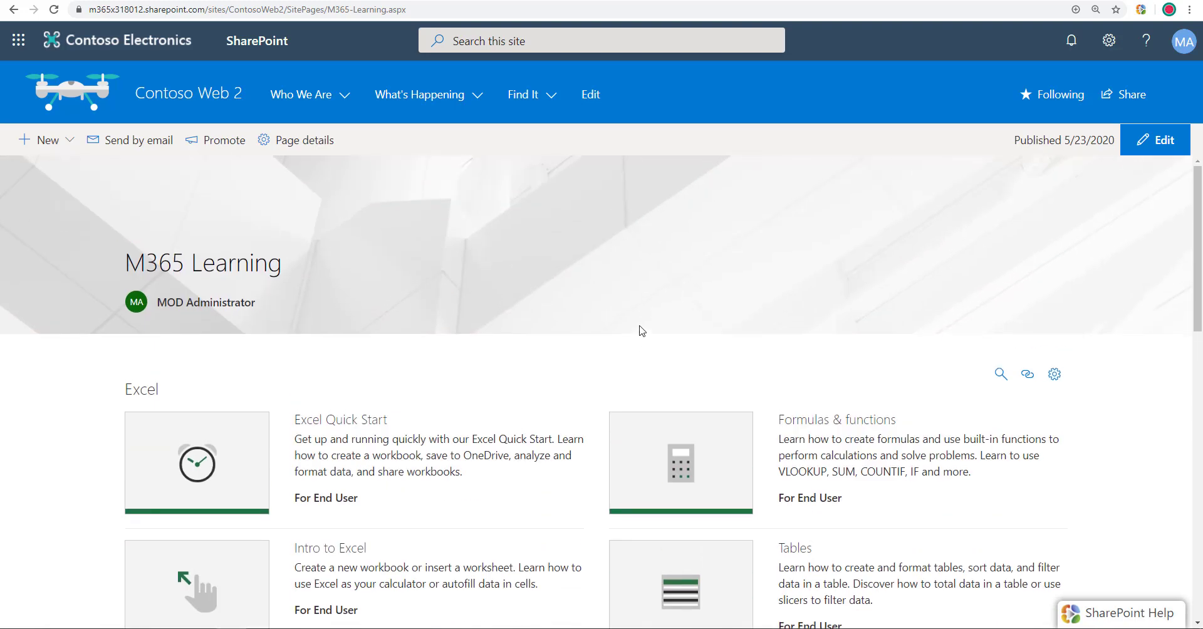
pyautogui.moveTo(606, 321)
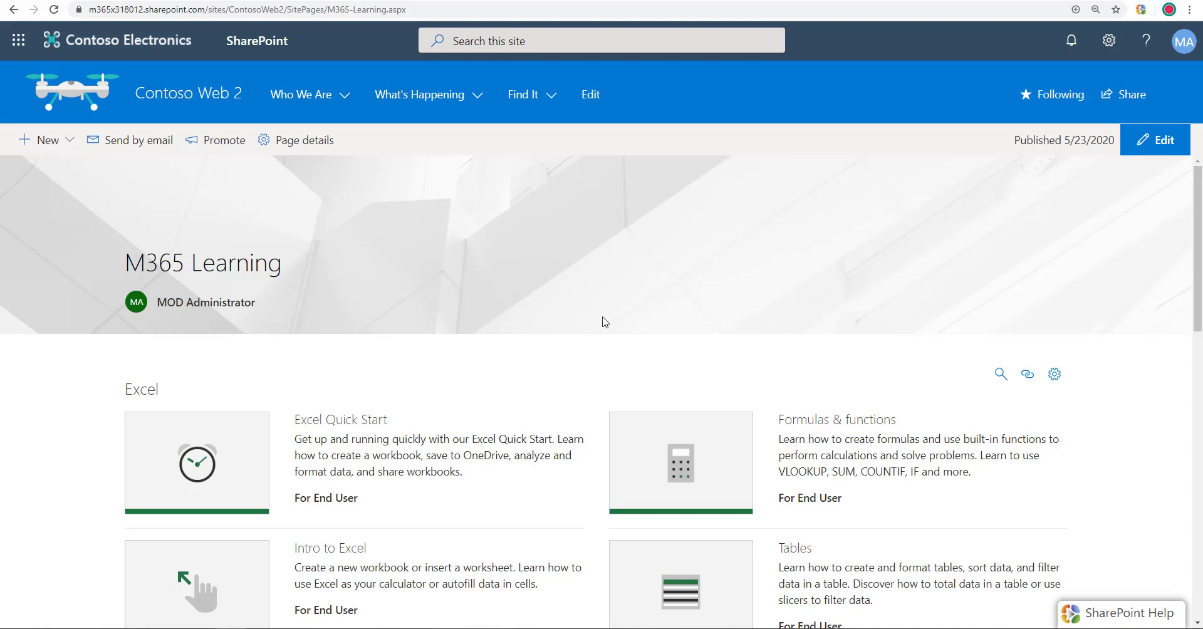
# Show the SUMIF video from Excel's Formulas & functions playlist and reveal the search box.
pyautogui.click(681, 462)
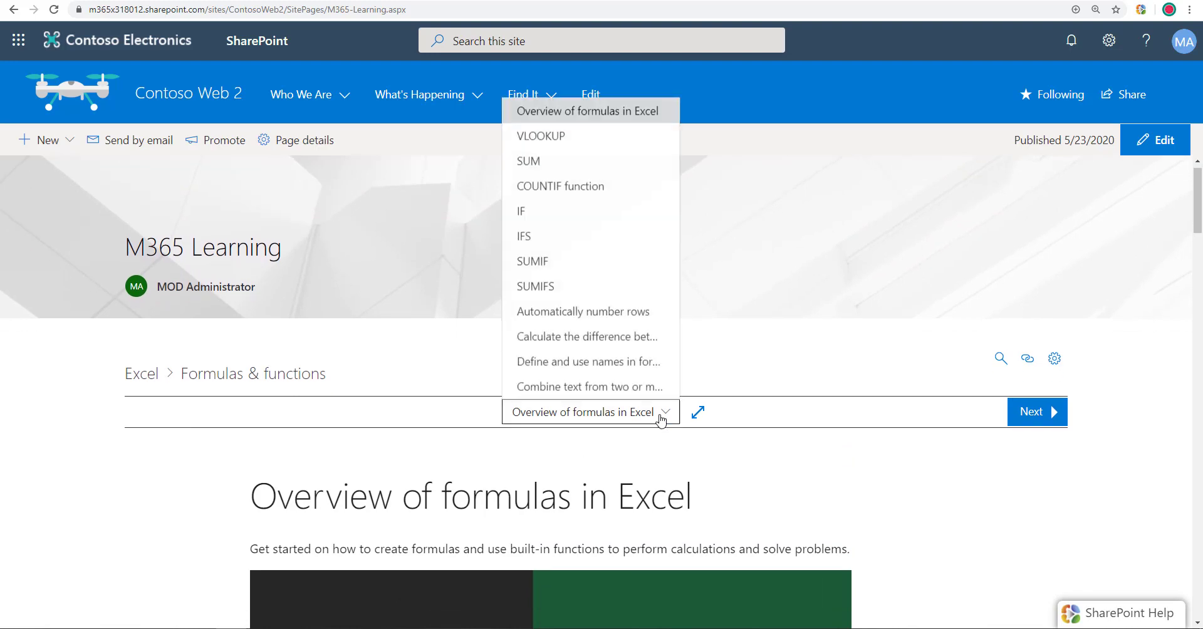
pyautogui.click(532, 261)
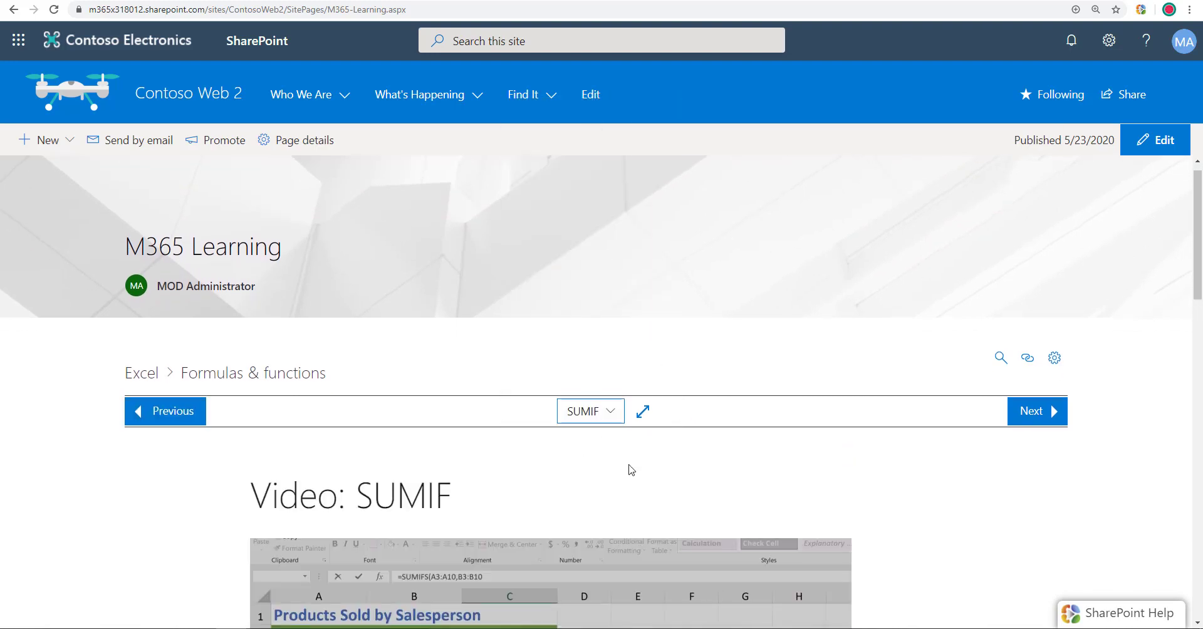
pyautogui.scroll(-3)
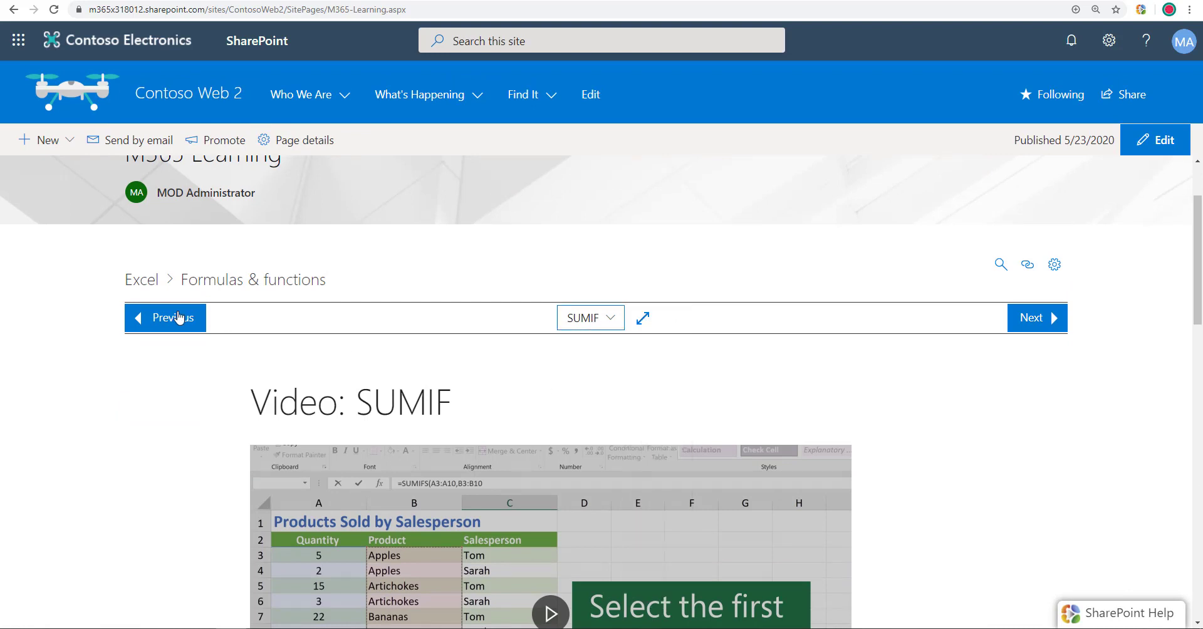
pyautogui.click(1000, 264)
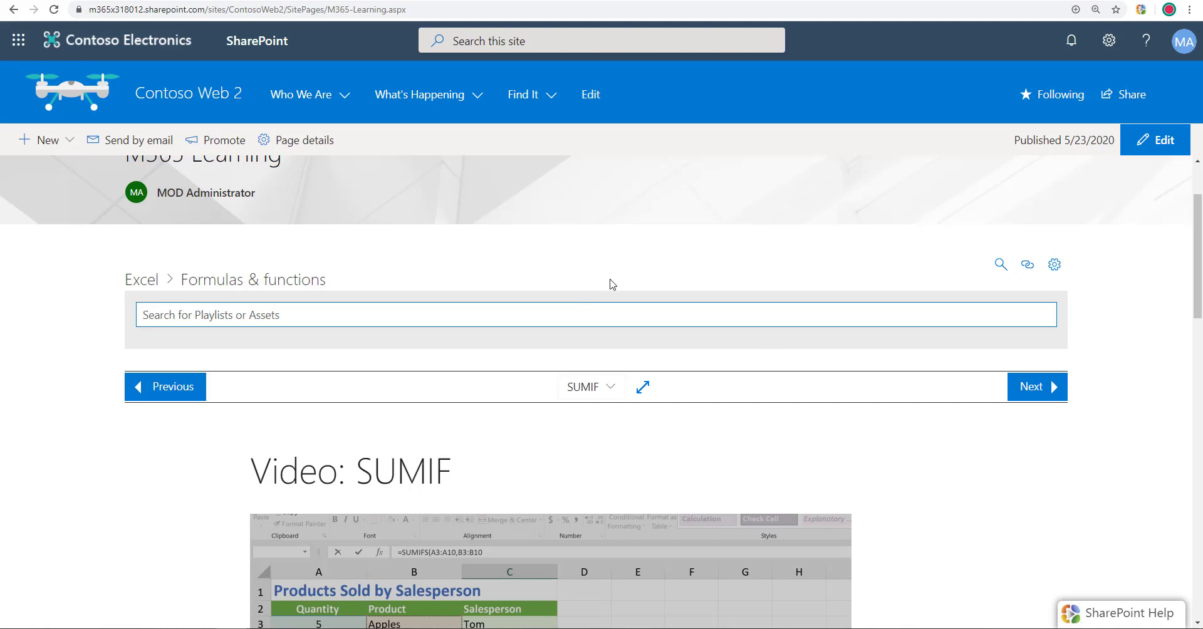
pyautogui.moveTo(1024, 470)
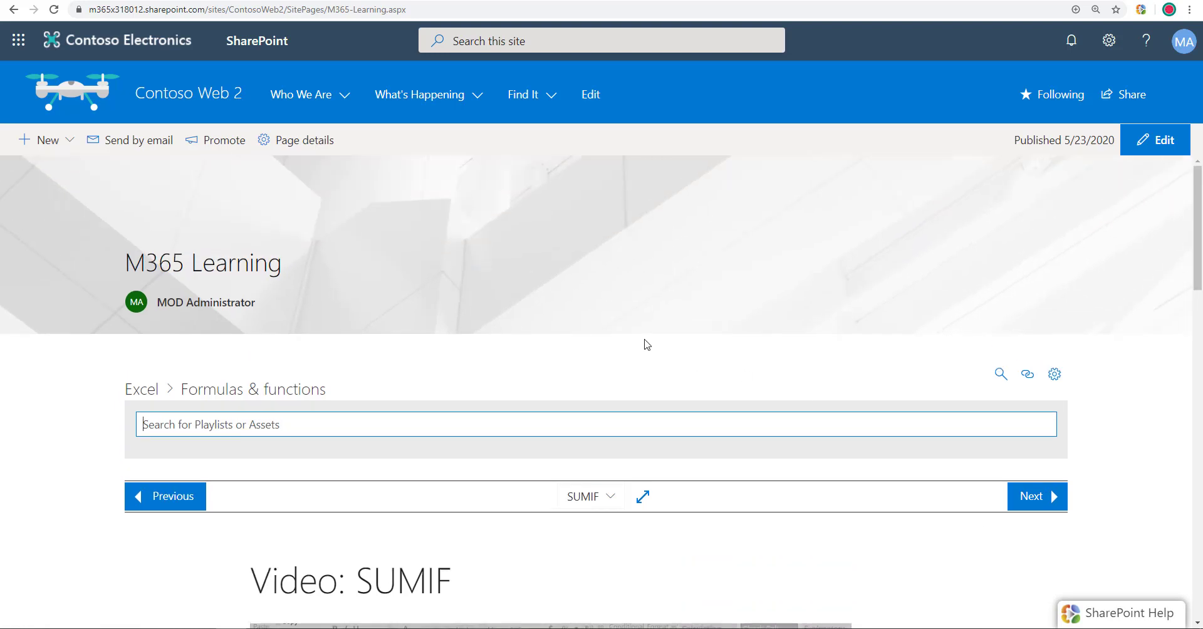
pyautogui.moveTo(647, 339)
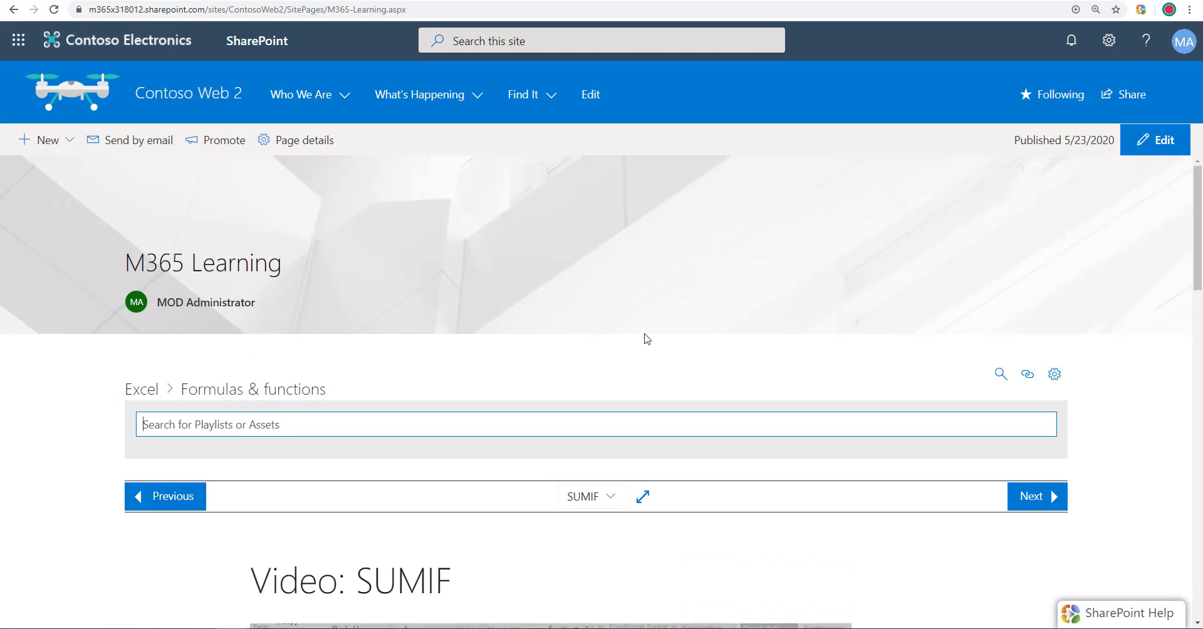
pyautogui.moveTo(177, 115)
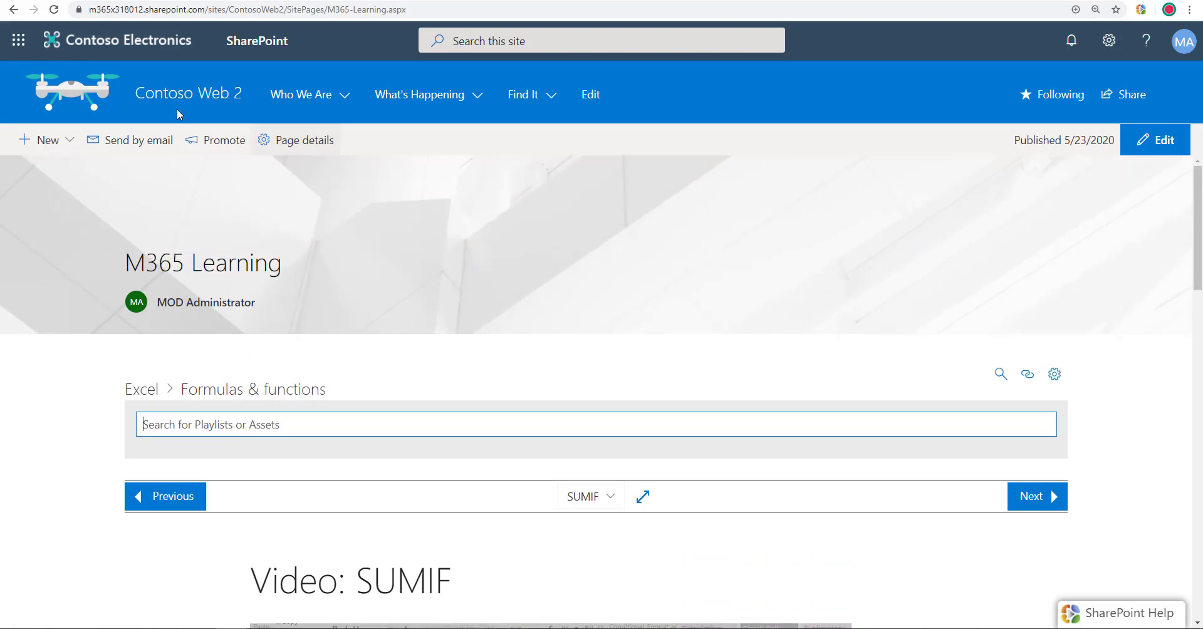
pyautogui.click(1155, 139)
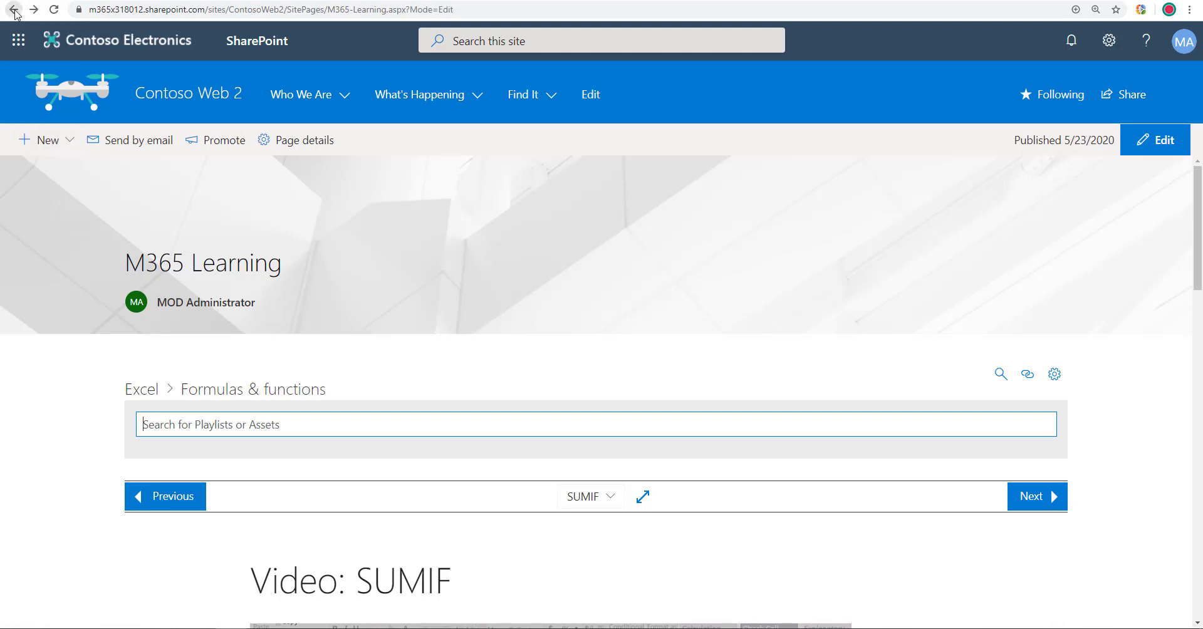
# Move back and forward through browser history, ending on Contoso Web 2's site contents.
pyautogui.click(15, 17)
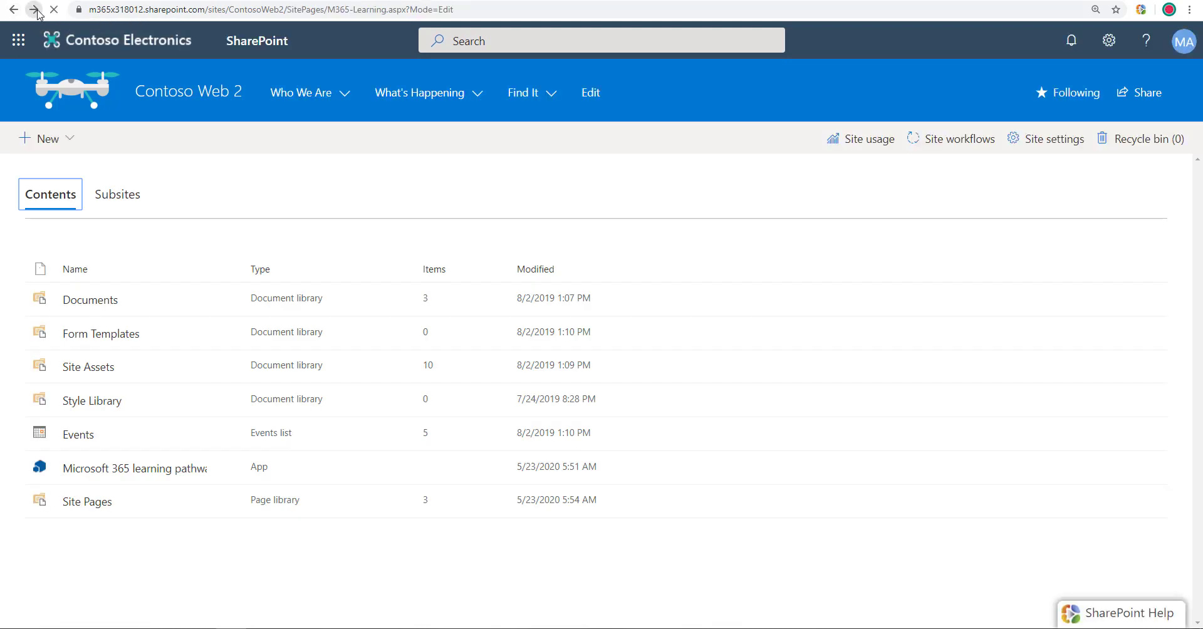
pyautogui.click(41, 8)
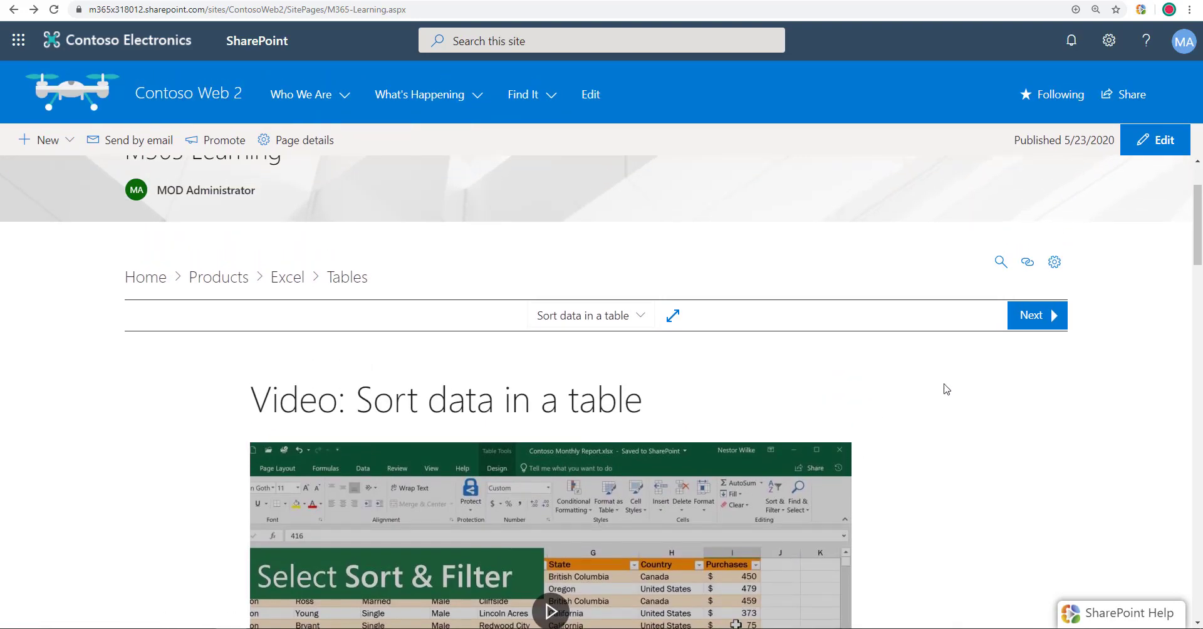
pyautogui.click(1037, 315)
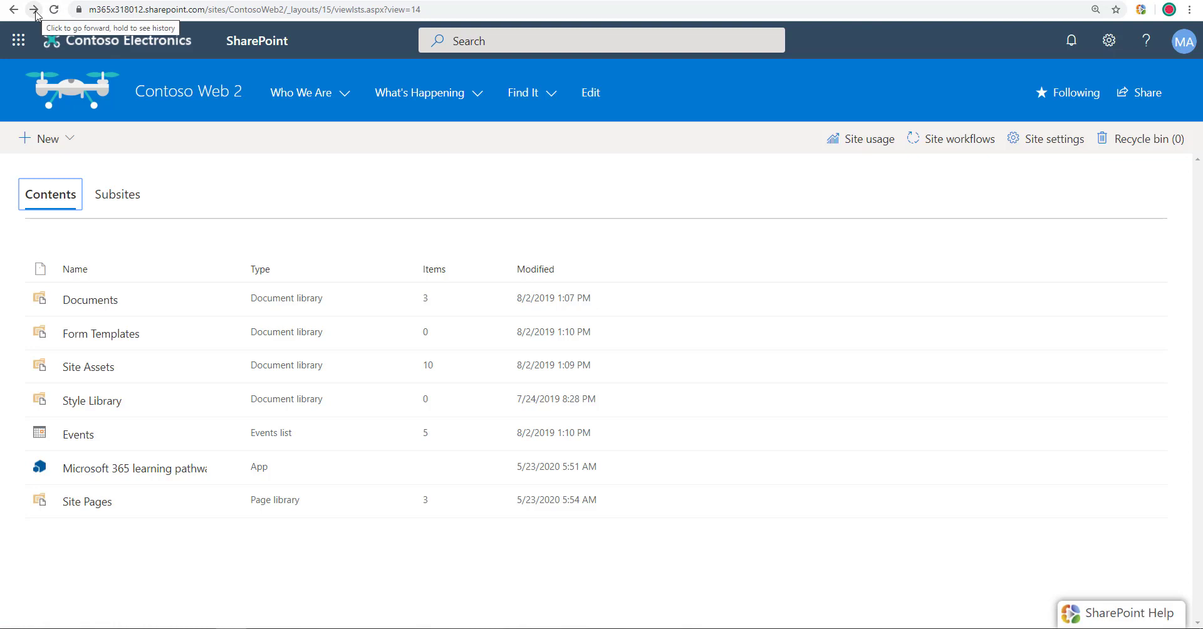
pyautogui.moveTo(496, 198)
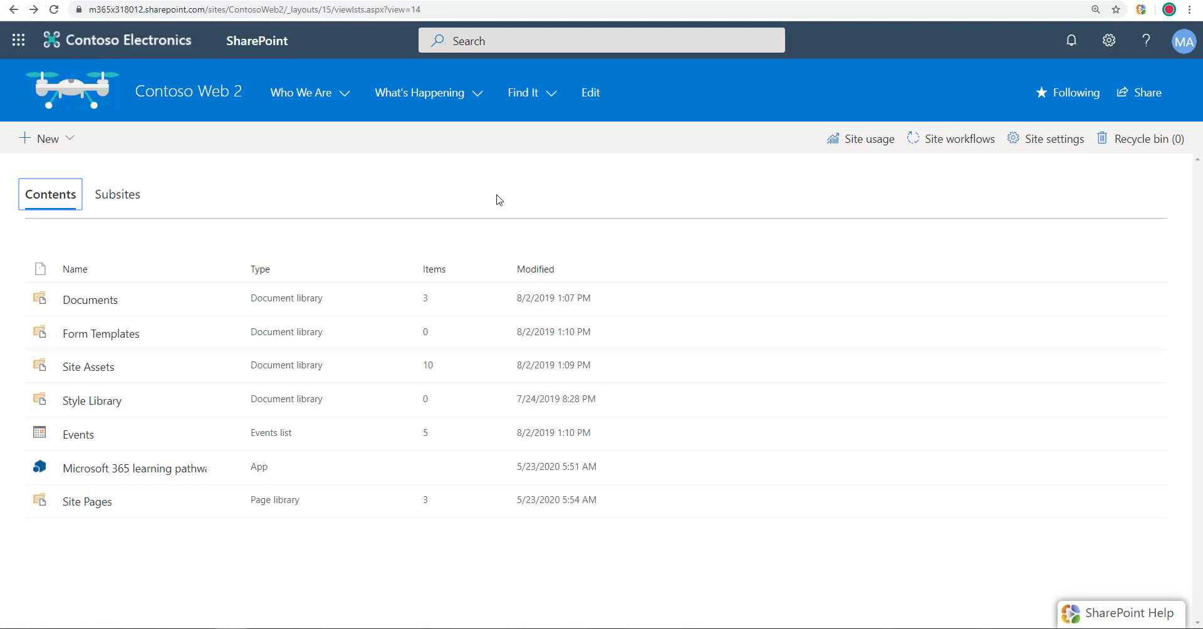
pyautogui.moveTo(13, 17)
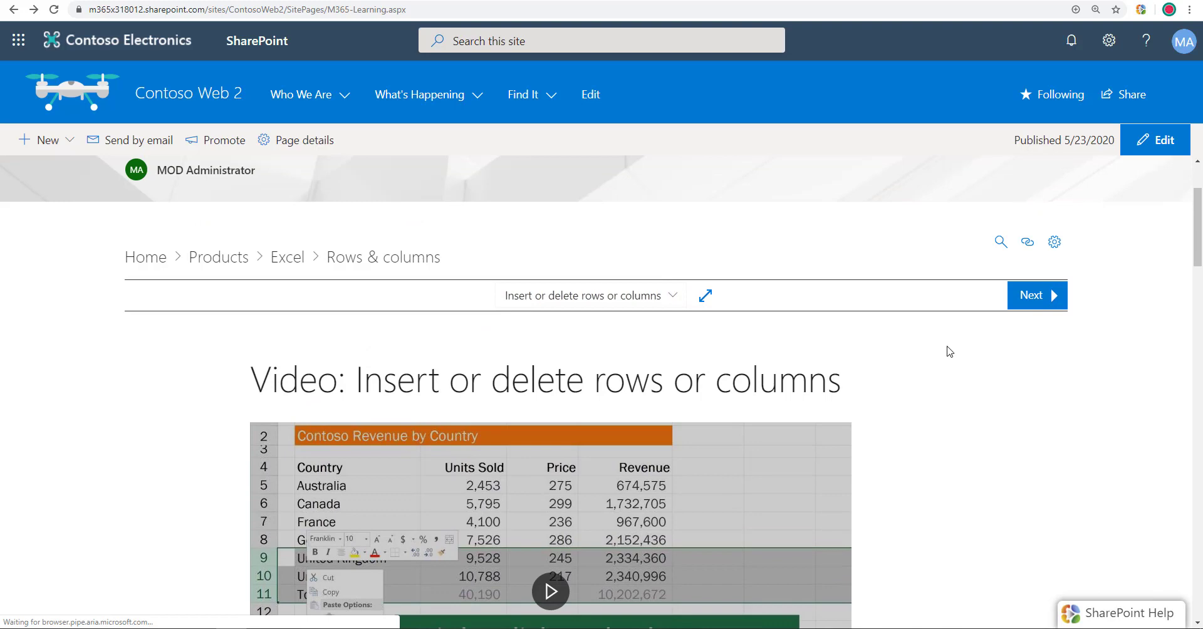
pyautogui.click(1037, 295)
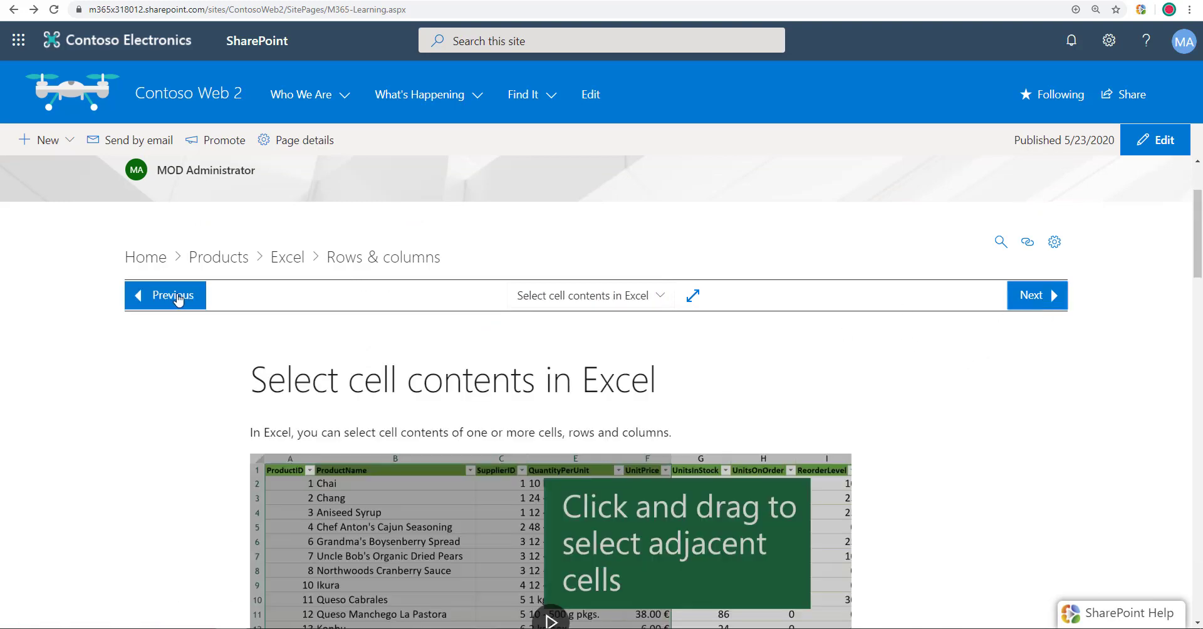
pyautogui.click(177, 295)
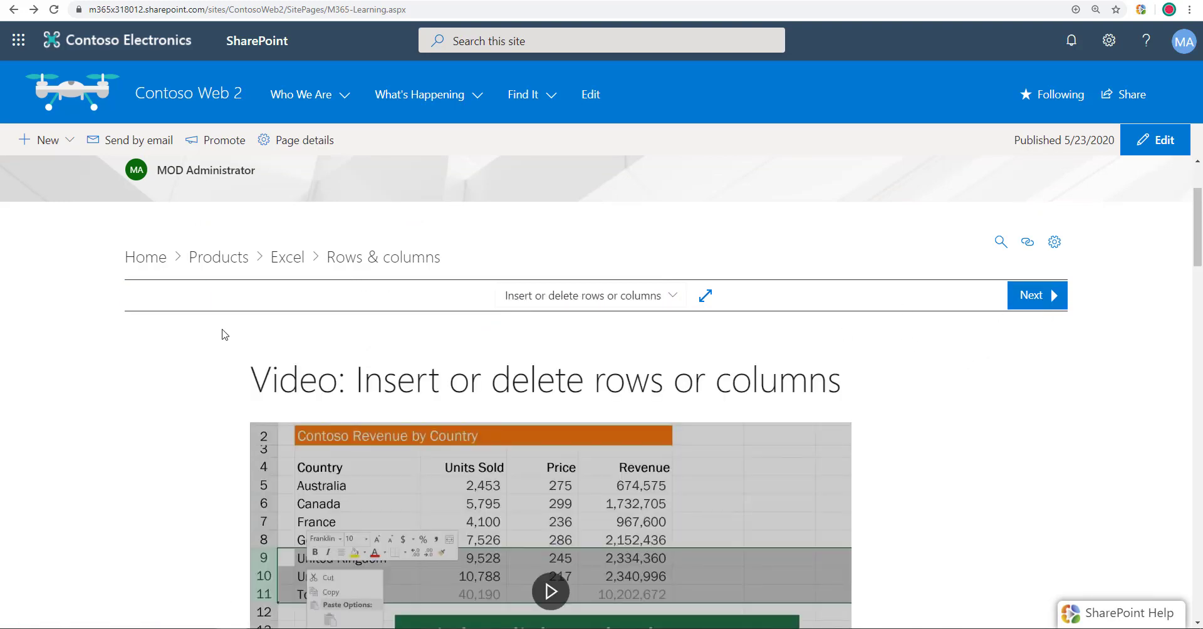